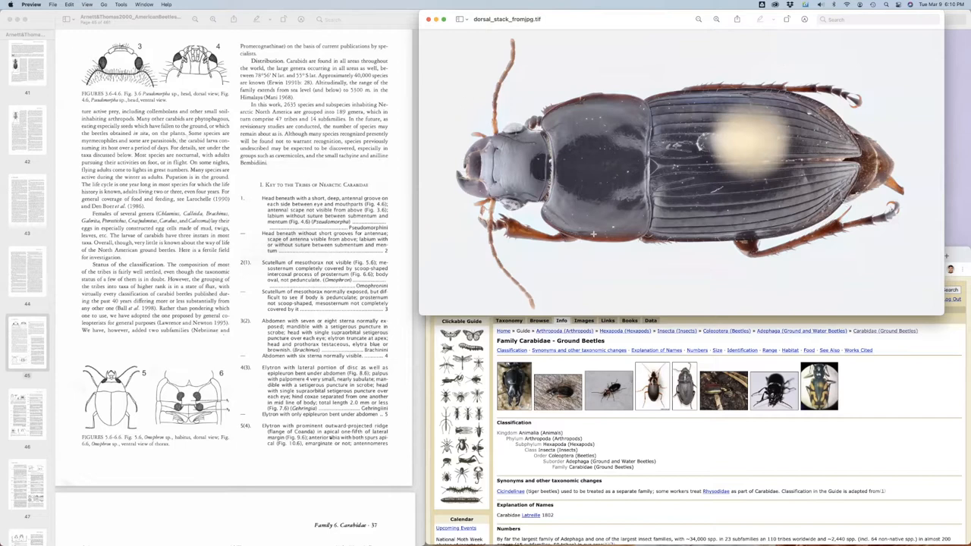
{"action": "mouse_move", "coordinate": [956, 135]}
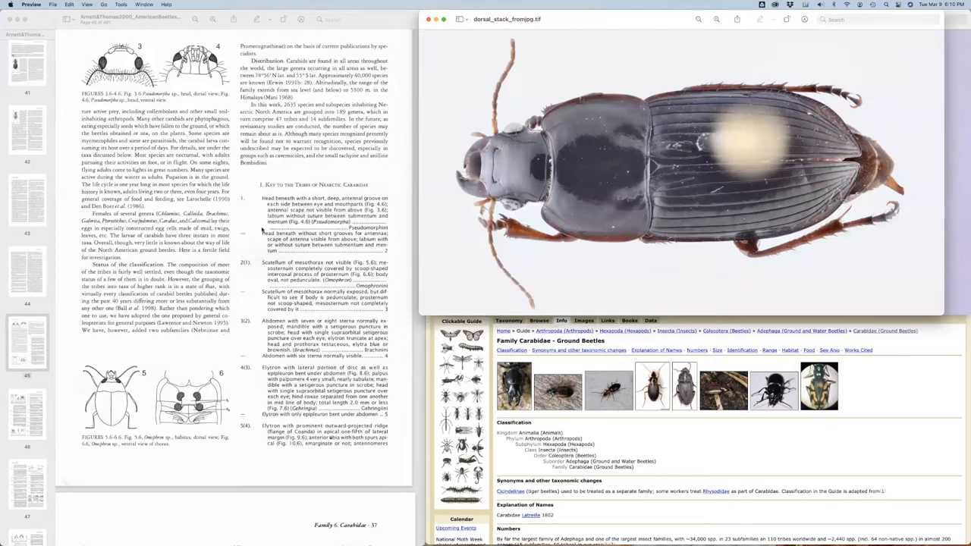
{"action": "mouse_move", "coordinate": [337, 176]}
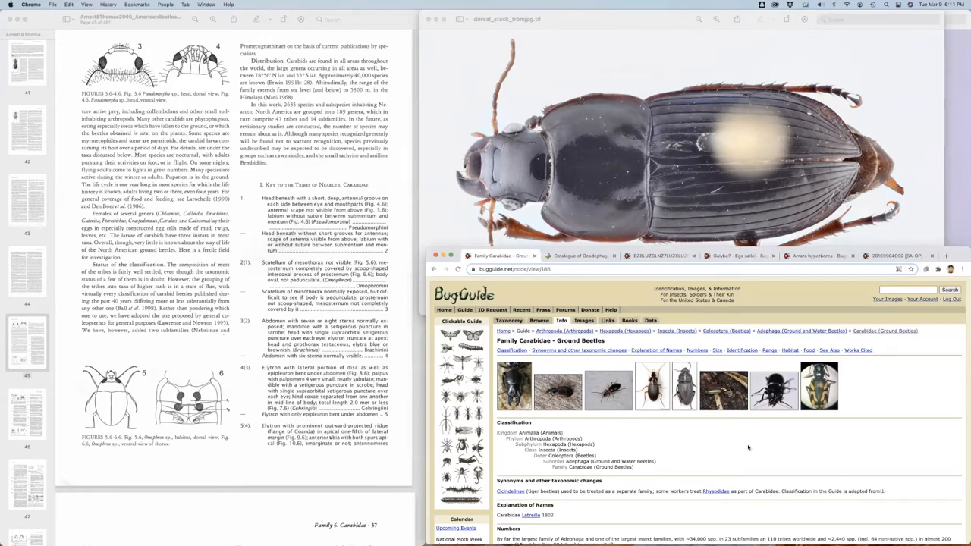
Step: Bring up the ZooKeys Geadephaga catalogue article after scrolling the key
{"action": "scroll", "scroll_direction": "down", "scroll_amount": 3}
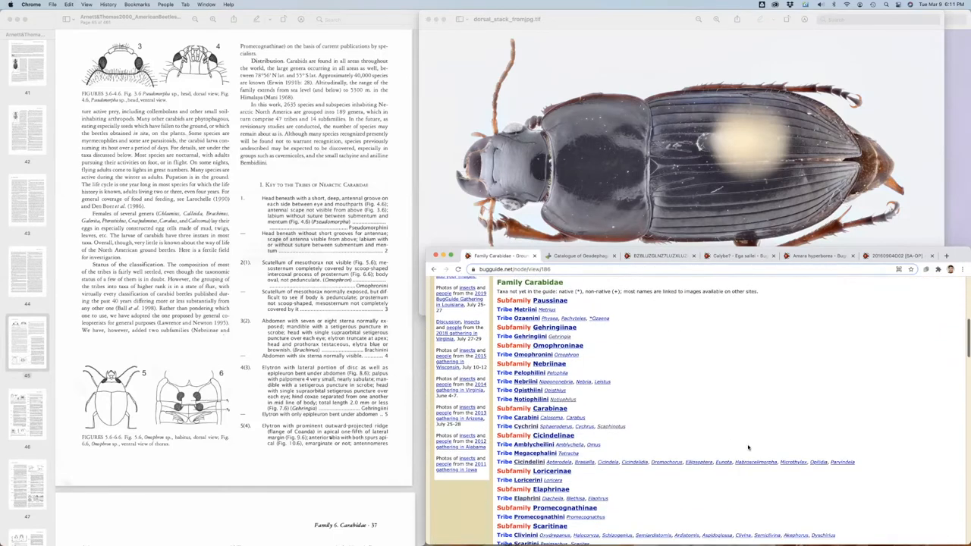
{"action": "scroll", "scroll_direction": "down", "scroll_amount": 3}
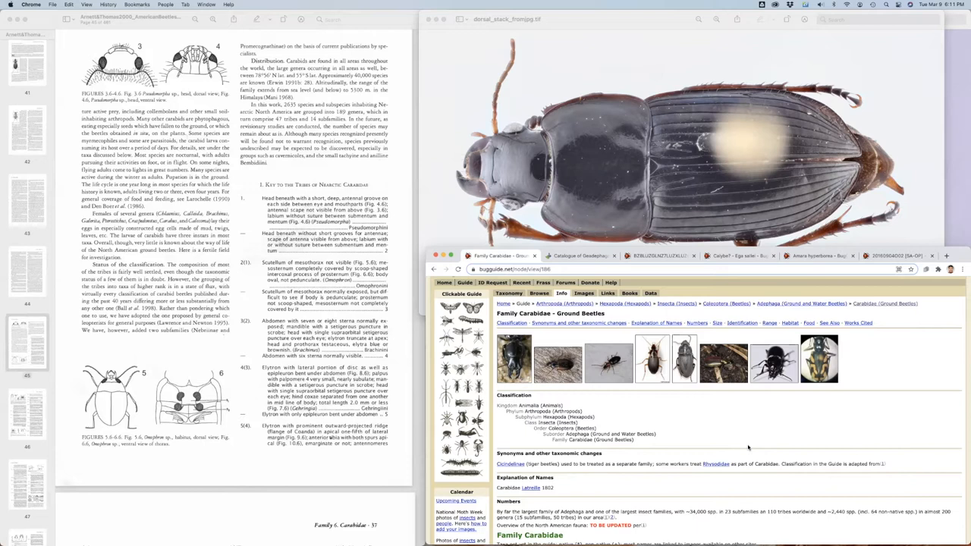
{"action": "mouse_move", "coordinate": [689, 409]}
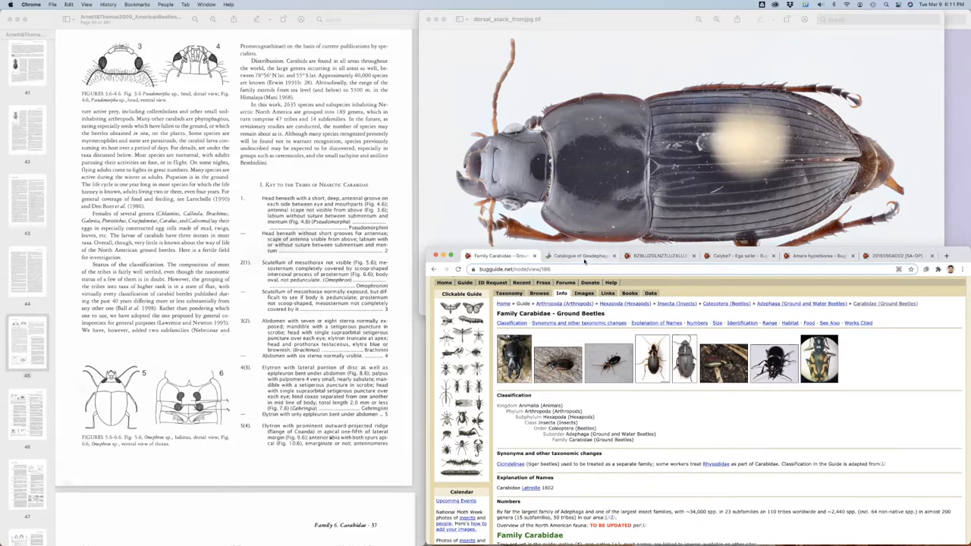
{"action": "left_click", "coordinate": [579, 255]}
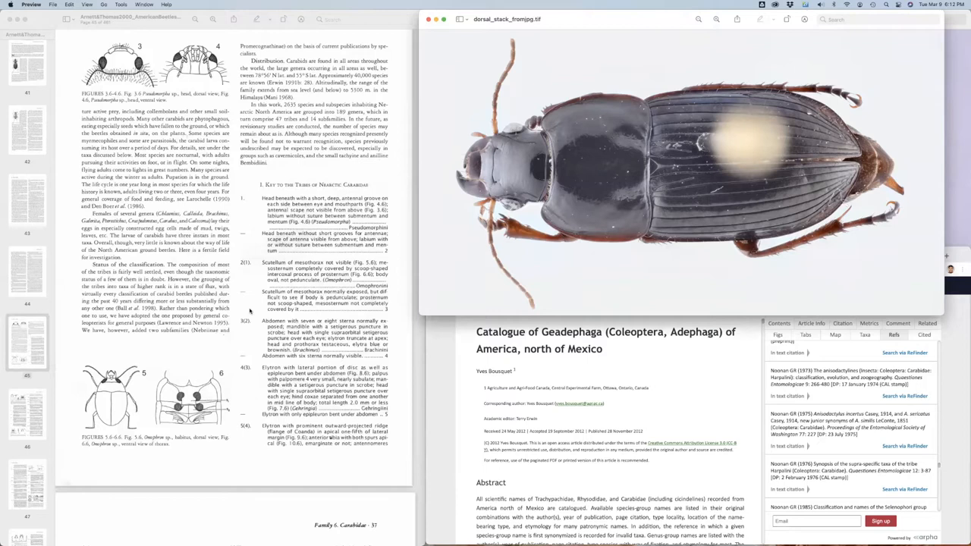
Step: Scroll the carabid key PDF down to the page of couplets from 10 onward
{"action": "scroll", "scroll_direction": "down", "scroll_amount": 3}
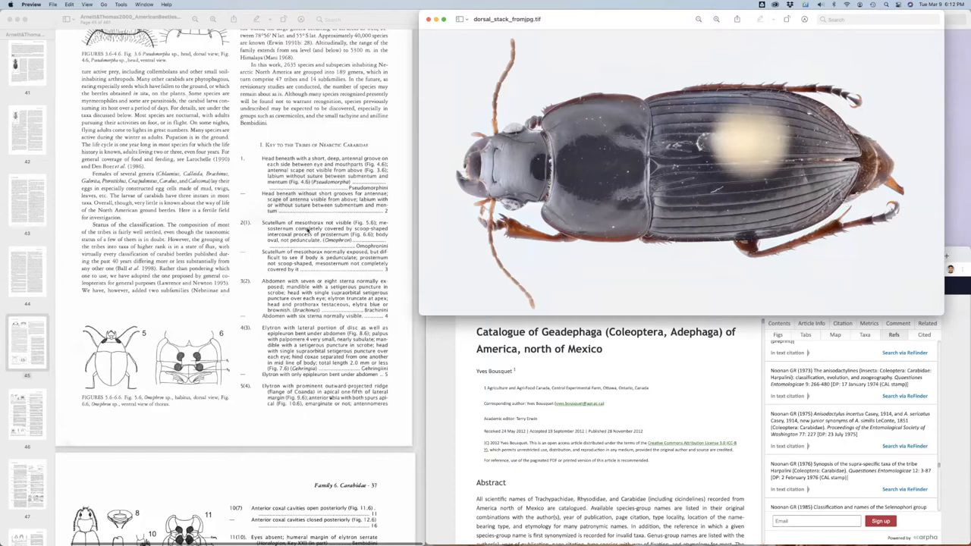
{"action": "scroll", "scroll_direction": "down", "scroll_amount": 3}
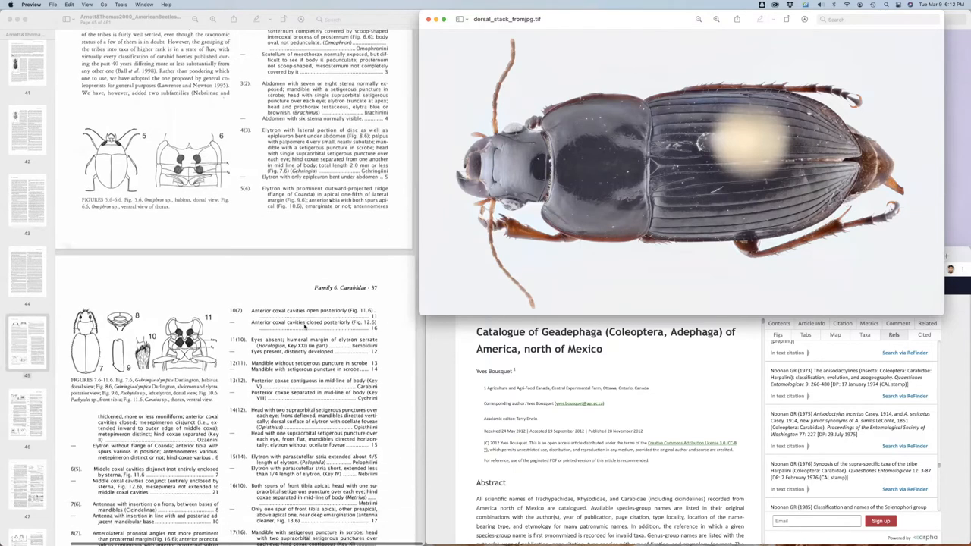
{"action": "scroll", "scroll_direction": "down", "scroll_amount": 3}
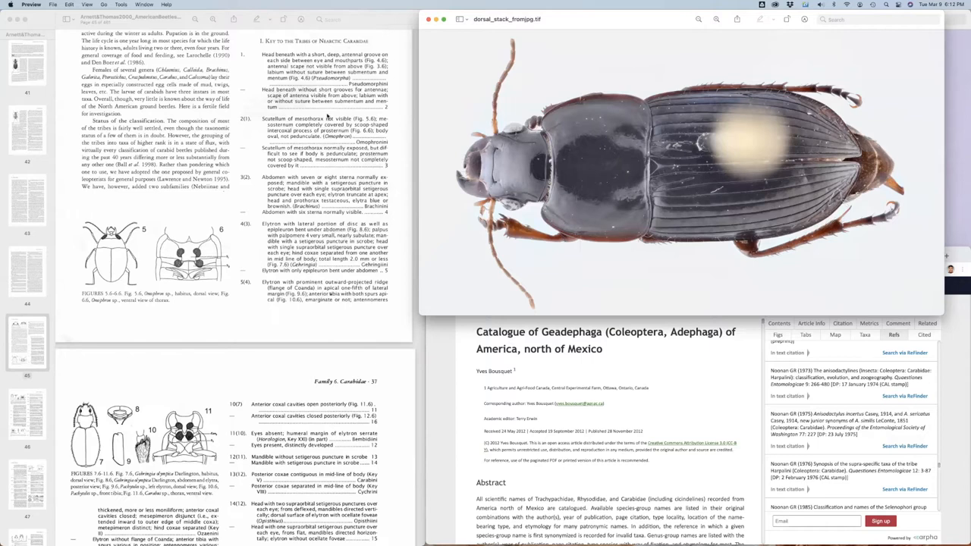
{"action": "mouse_move", "coordinate": [307, 198]}
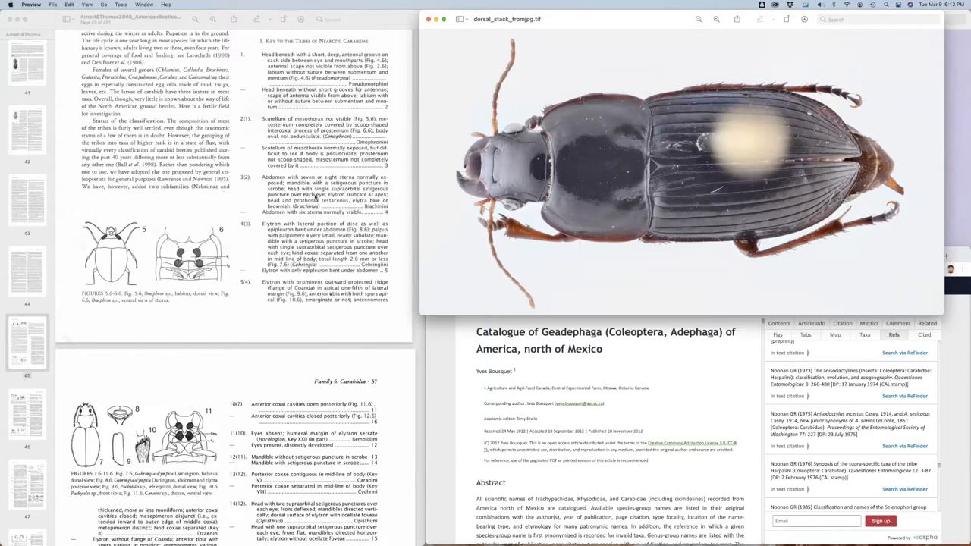
{"action": "mouse_move", "coordinate": [315, 271]}
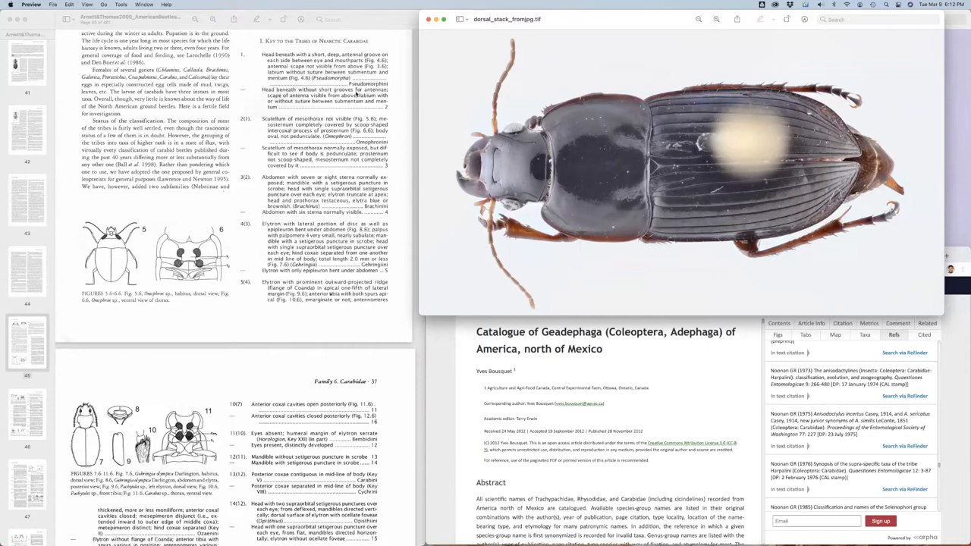
{"action": "scroll", "scroll_direction": "down", "scroll_amount": 3}
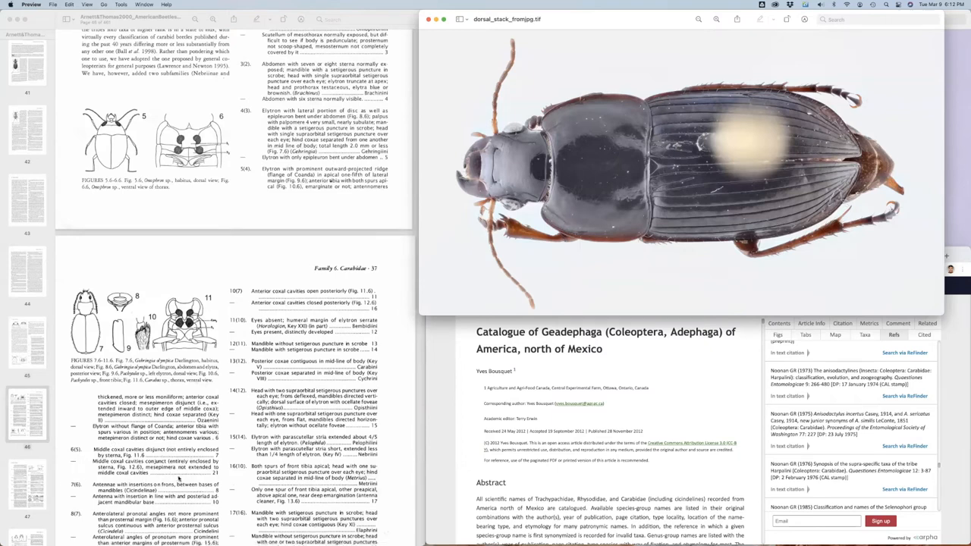
Step: Page through the key's genus and subgenus pages 40–42 toward the key's start
{"action": "scroll", "scroll_direction": "down", "scroll_amount": 3}
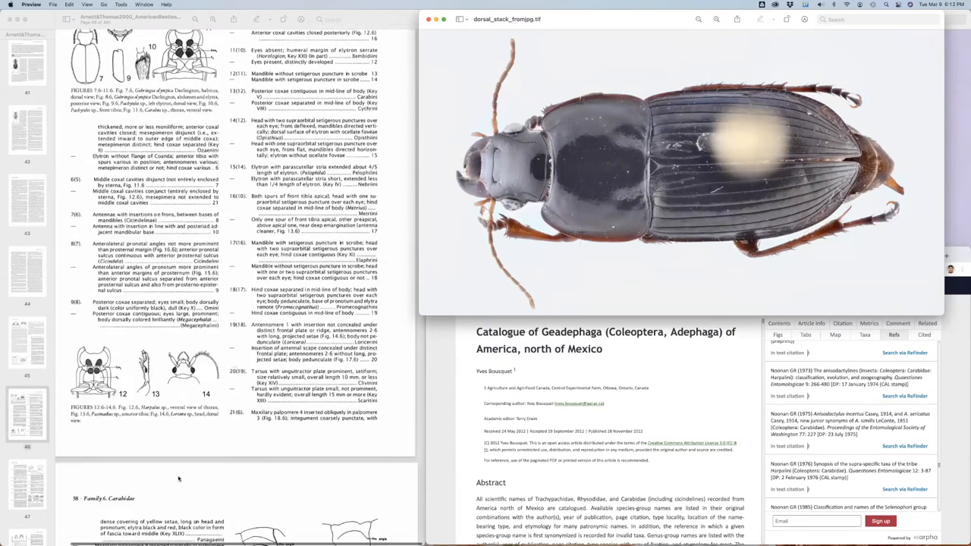
{"action": "scroll", "scroll_direction": "down", "scroll_amount": 3}
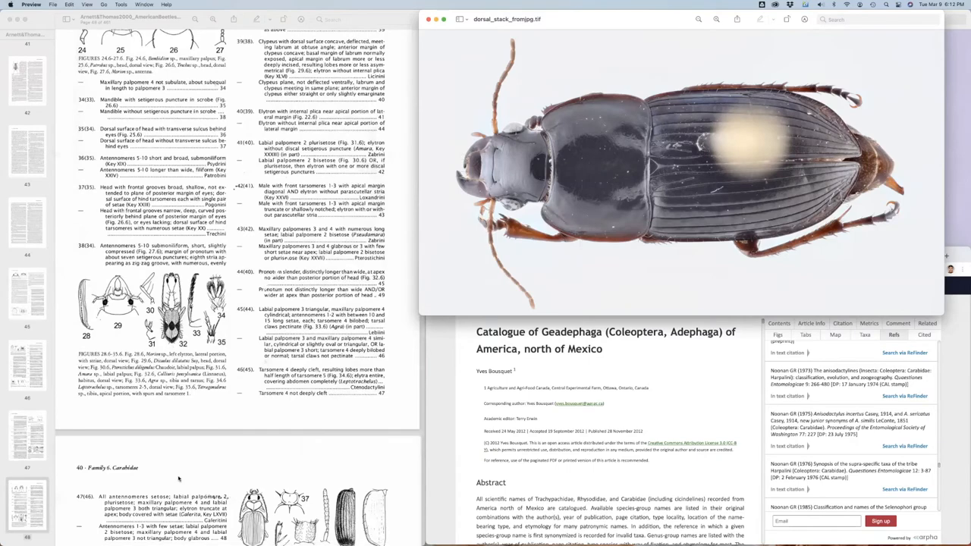
{"action": "scroll", "scroll_direction": "down", "scroll_amount": 3}
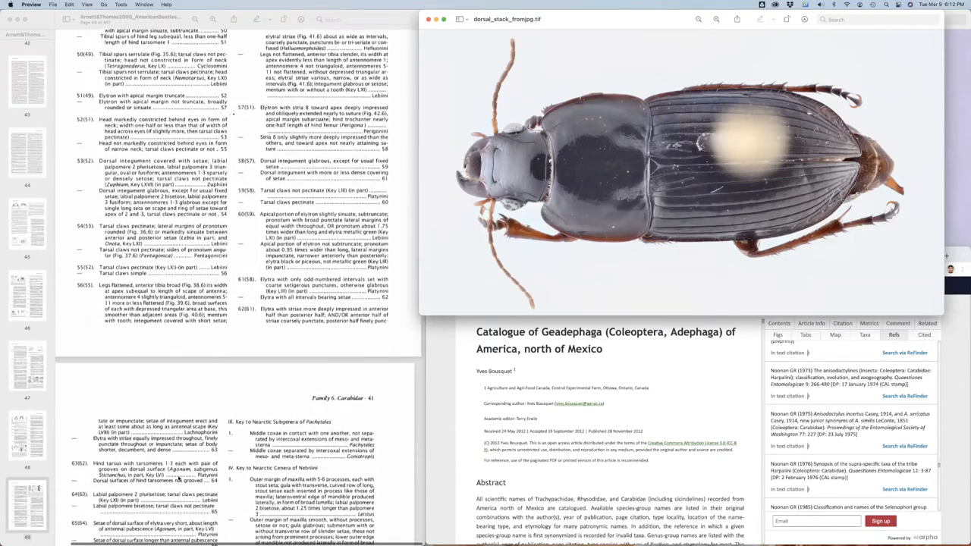
{"action": "scroll", "scroll_direction": "down", "scroll_amount": 3}
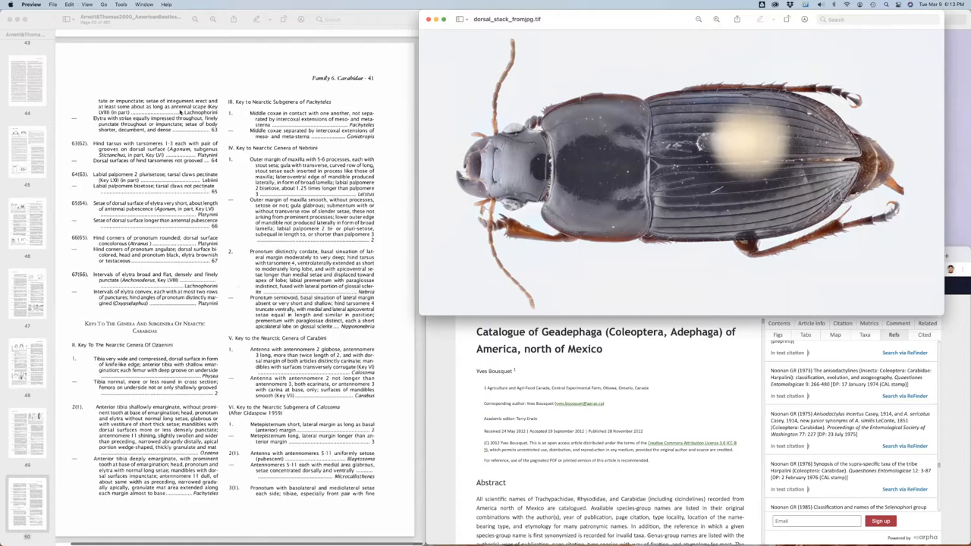
{"action": "mouse_move", "coordinate": [170, 165]}
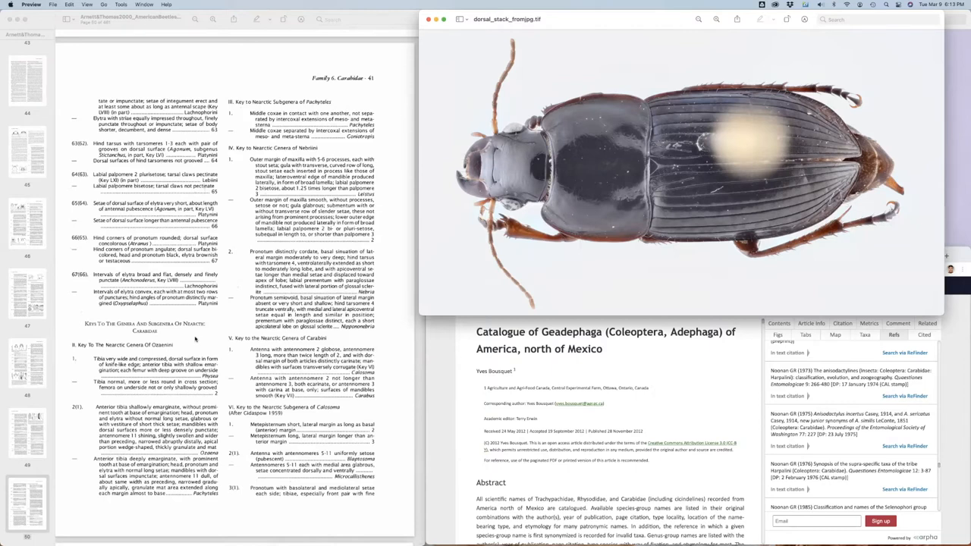
{"action": "scroll", "scroll_direction": "down", "scroll_amount": 3}
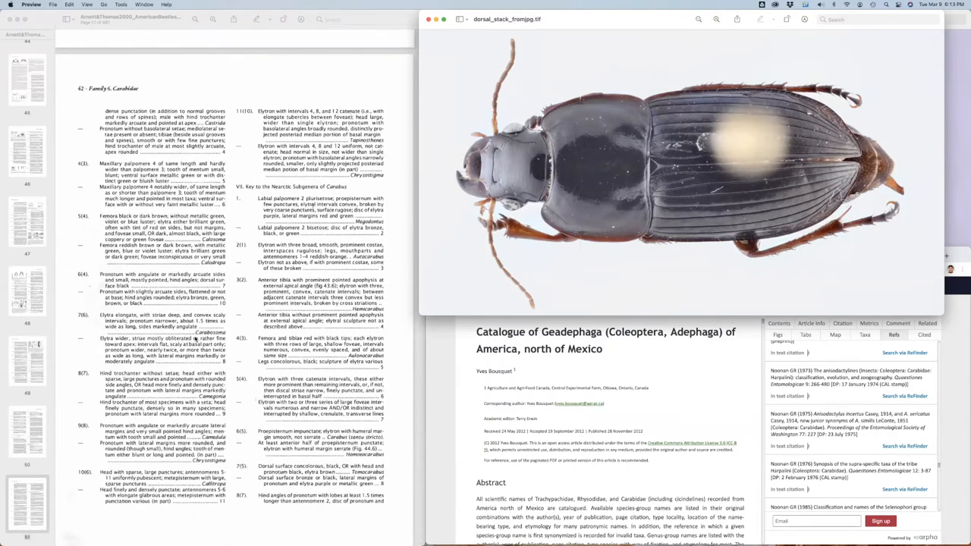
{"action": "scroll", "scroll_direction": "down", "scroll_amount": 3}
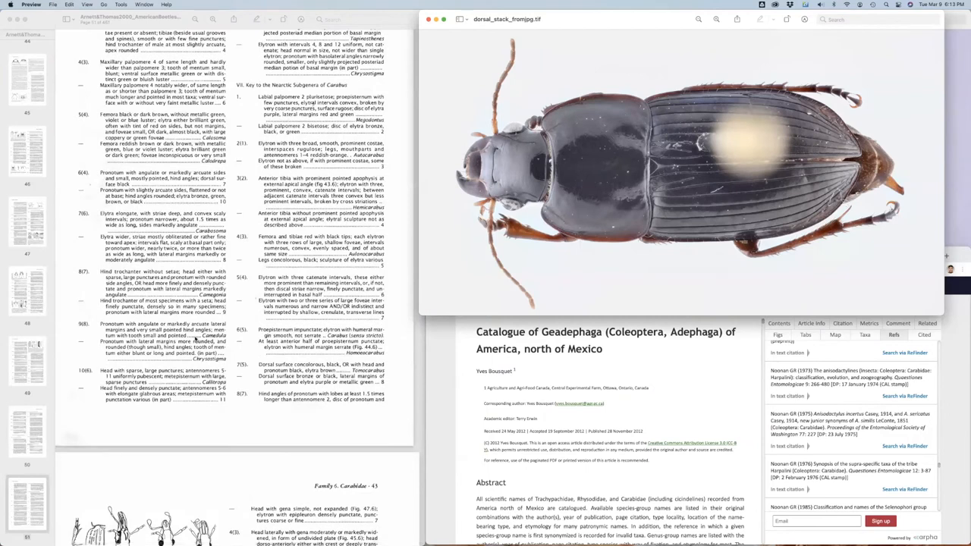
{"action": "scroll", "scroll_direction": "down", "scroll_amount": 3}
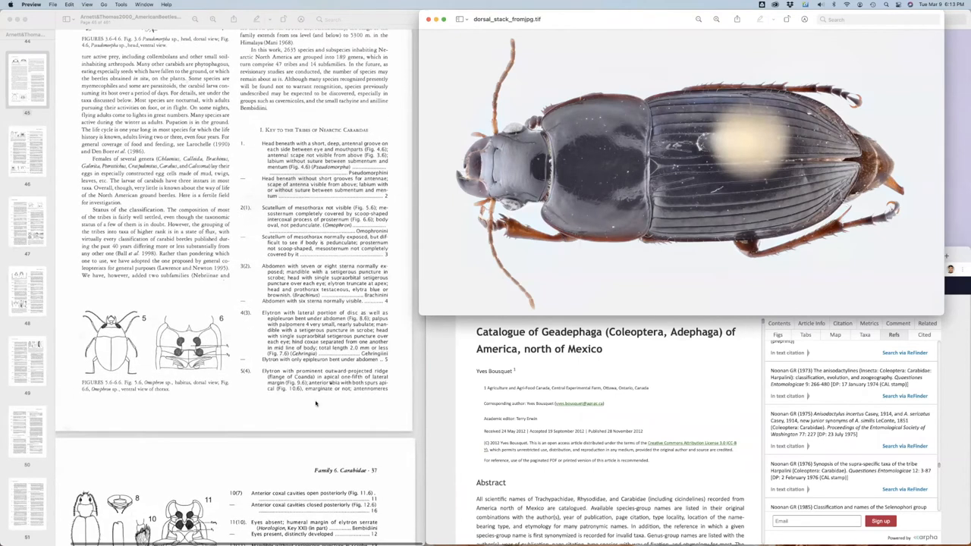
{"action": "scroll", "scroll_direction": "down", "scroll_amount": 3}
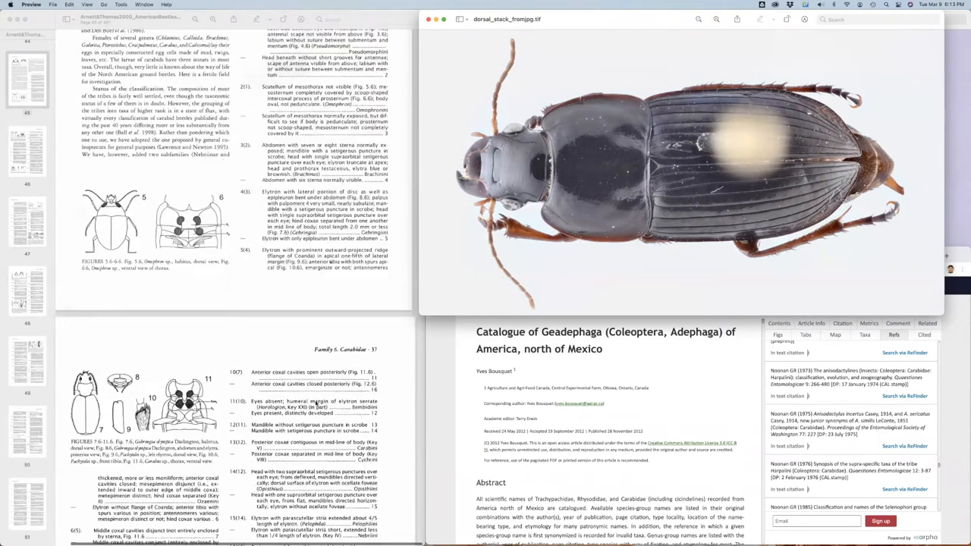
{"action": "scroll", "scroll_direction": "down", "scroll_amount": 3}
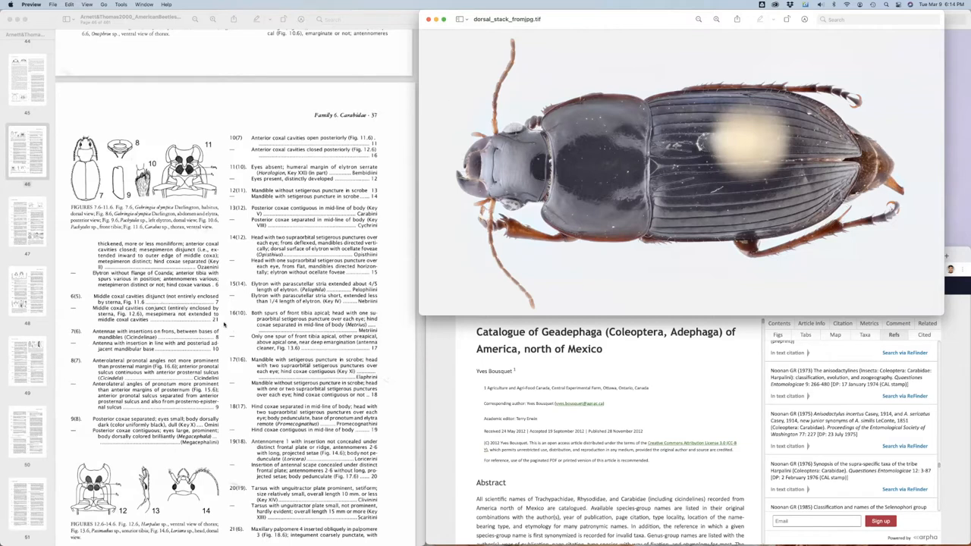
{"action": "scroll", "scroll_direction": "down", "scroll_amount": 3}
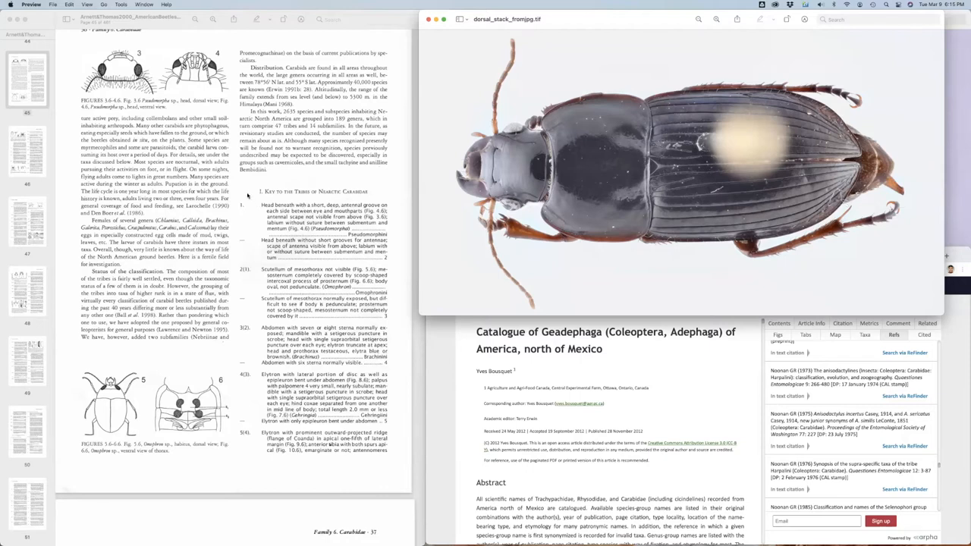
Step: Scroll the ventral_stack image to zoom into the beetle's underside beside couplets 10 onward
{"action": "scroll", "scroll_direction": "down", "scroll_amount": 3}
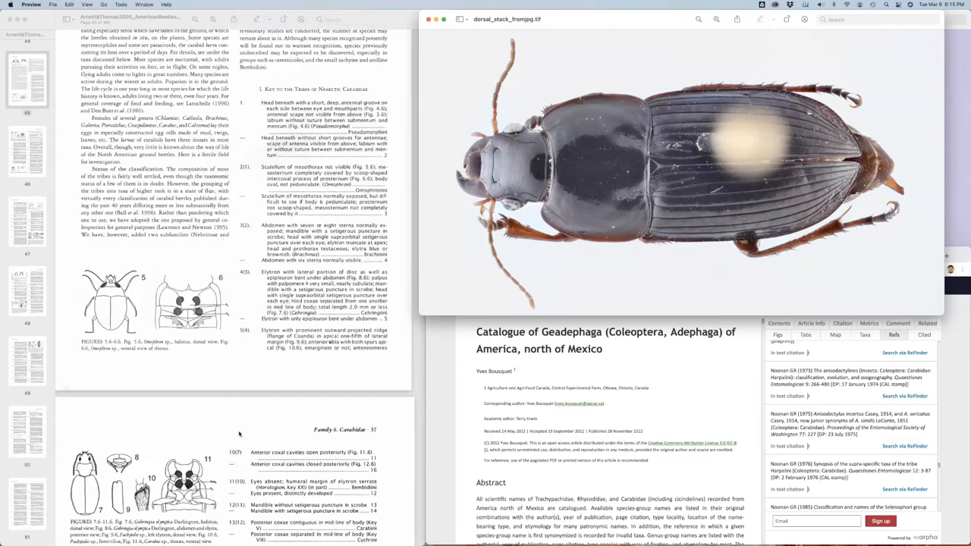
{"action": "scroll", "scroll_direction": "down", "scroll_amount": 3}
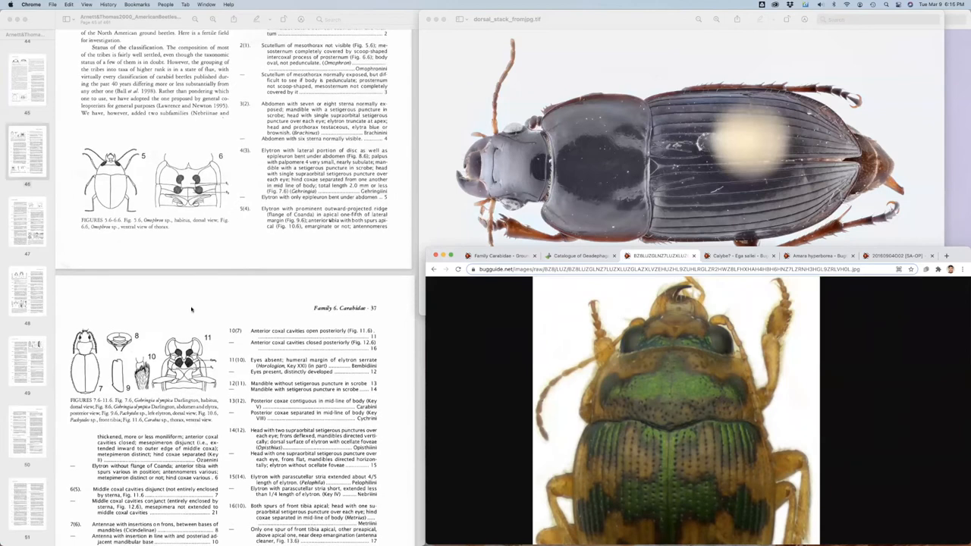
{"action": "scroll", "scroll_direction": "down", "scroll_amount": 3}
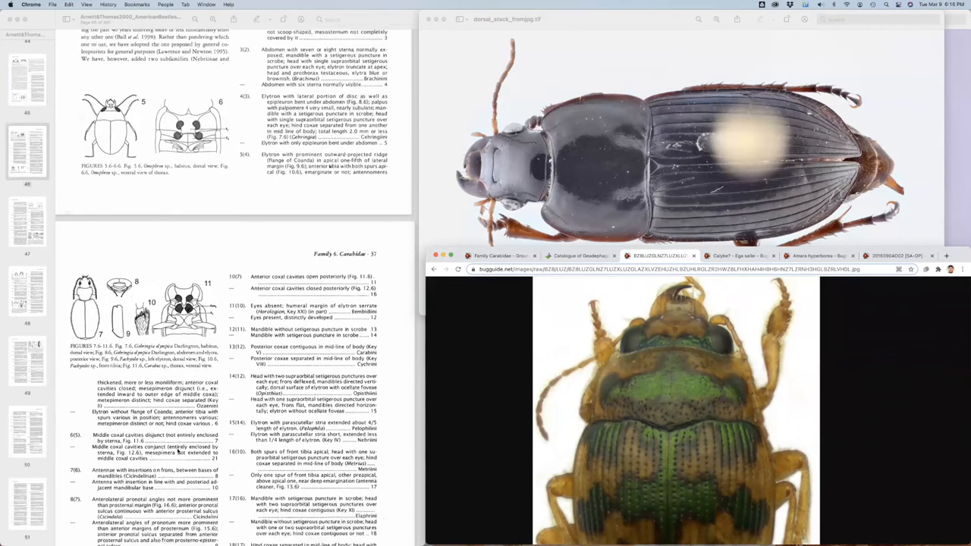
{"action": "scroll", "scroll_direction": "down", "scroll_amount": 3}
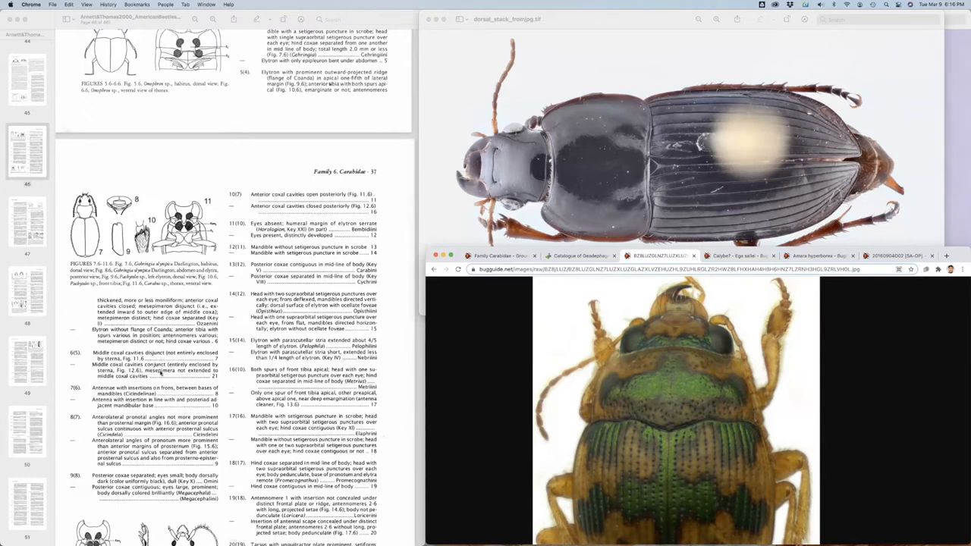
{"action": "mouse_move", "coordinate": [943, 91]}
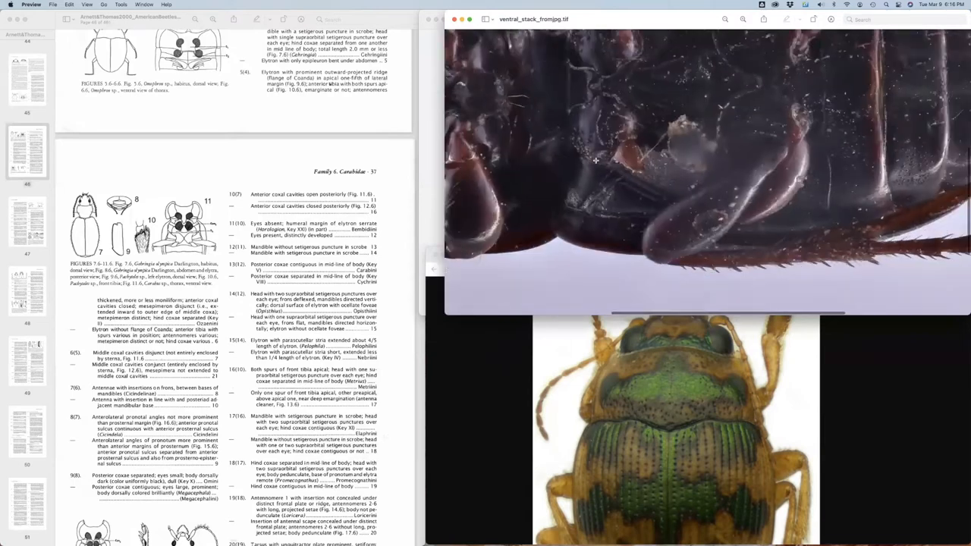
{"action": "mouse_move", "coordinate": [601, 90]}
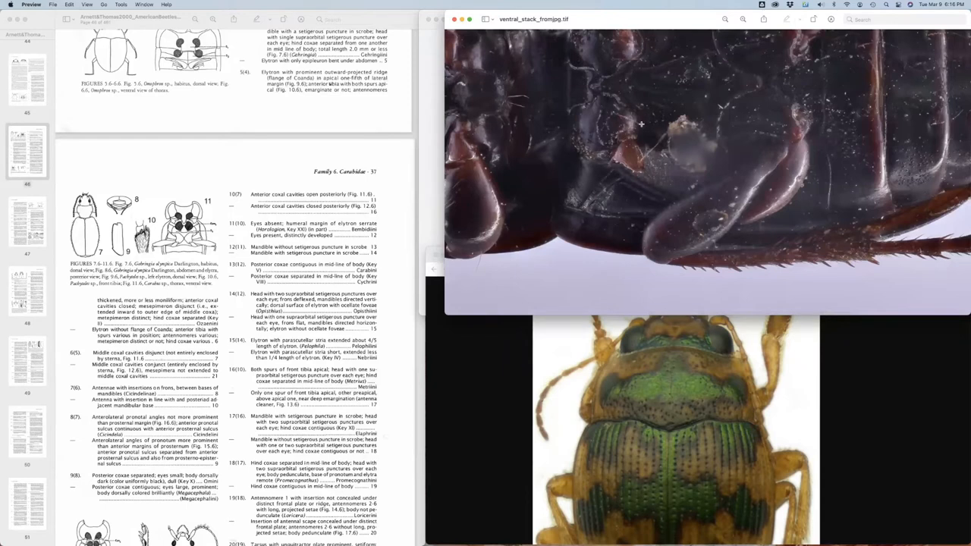
{"action": "mouse_move", "coordinate": [631, 170]}
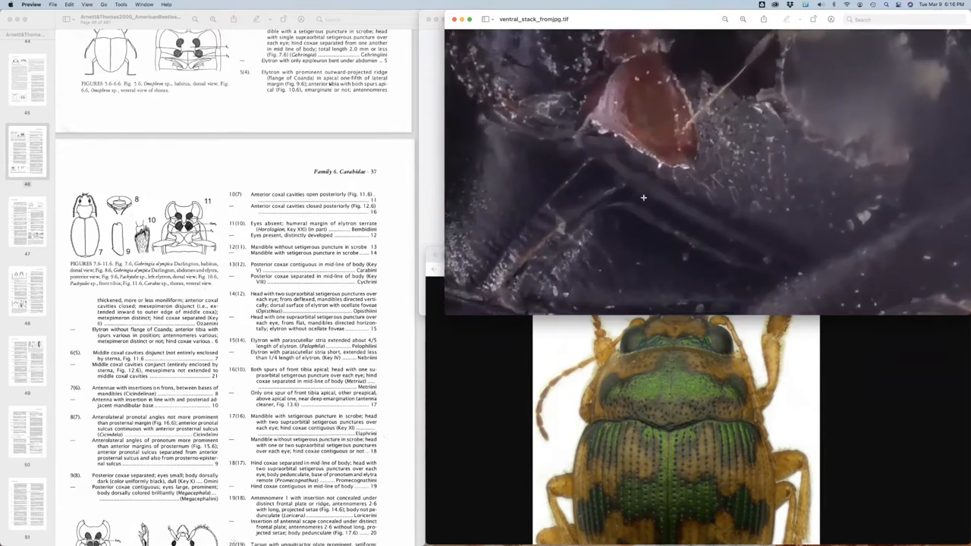
{"action": "mouse_move", "coordinate": [764, 163]}
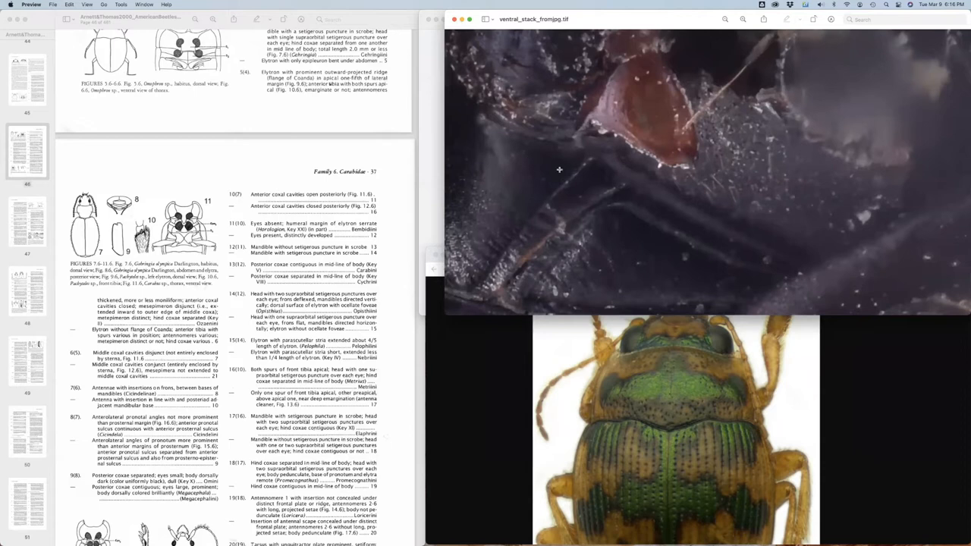
{"action": "mouse_move", "coordinate": [578, 134]}
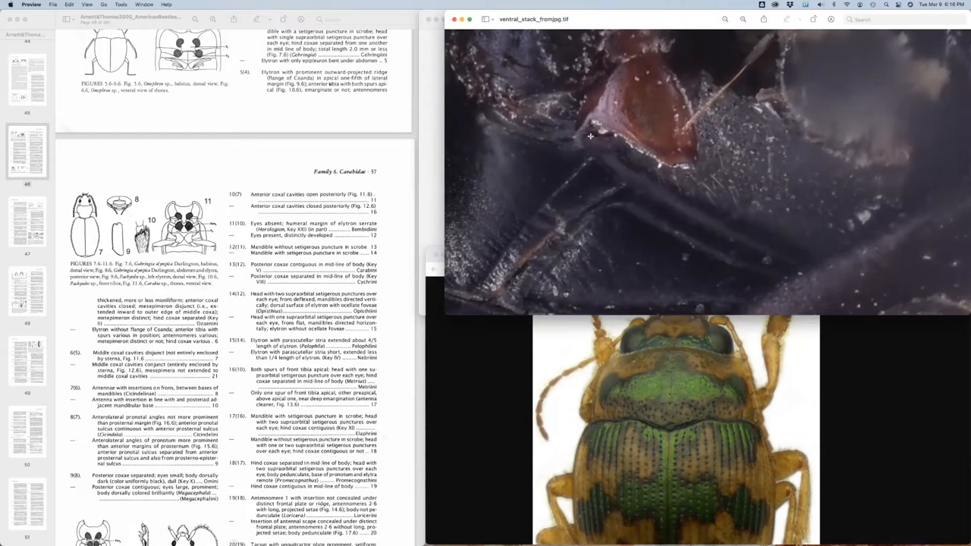
{"action": "mouse_move", "coordinate": [590, 164]}
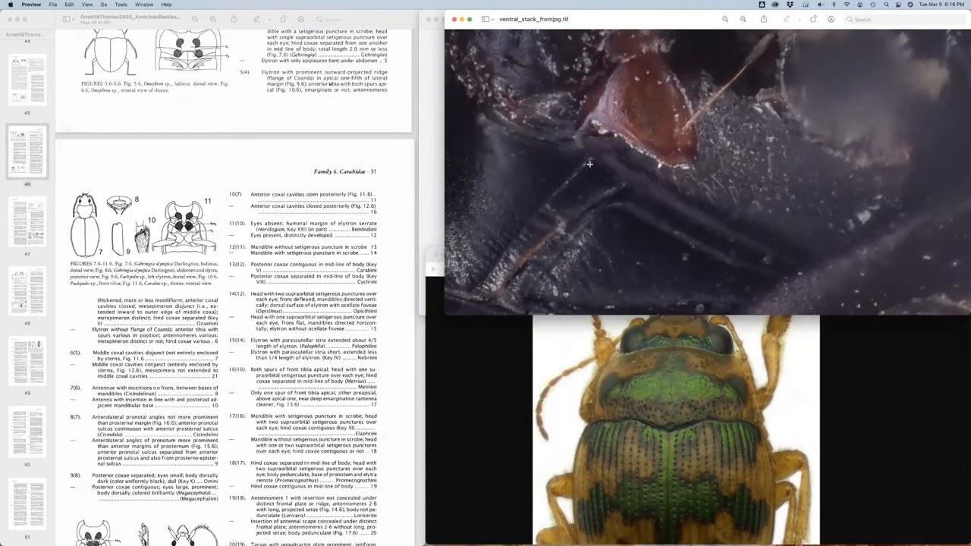
{"action": "mouse_move", "coordinate": [598, 150]}
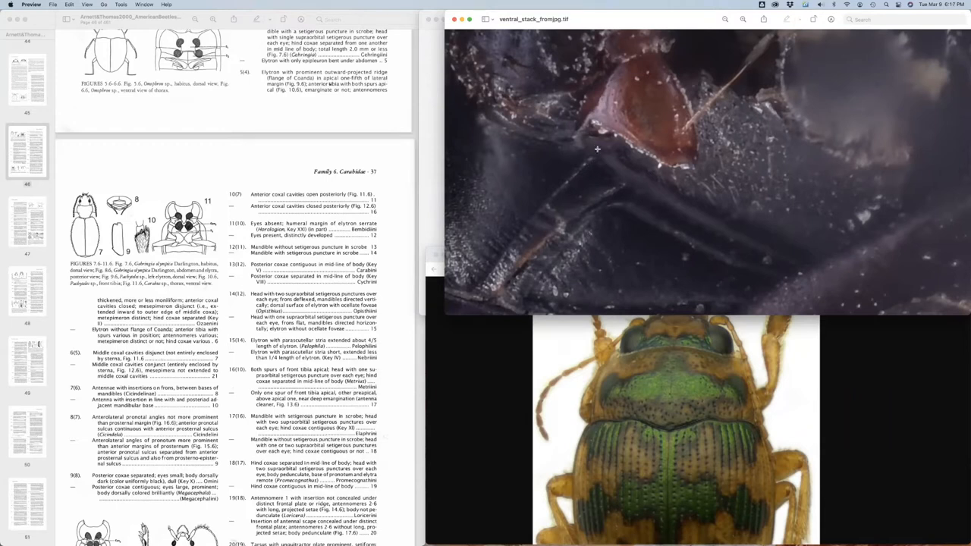
{"action": "mouse_move", "coordinate": [552, 149]}
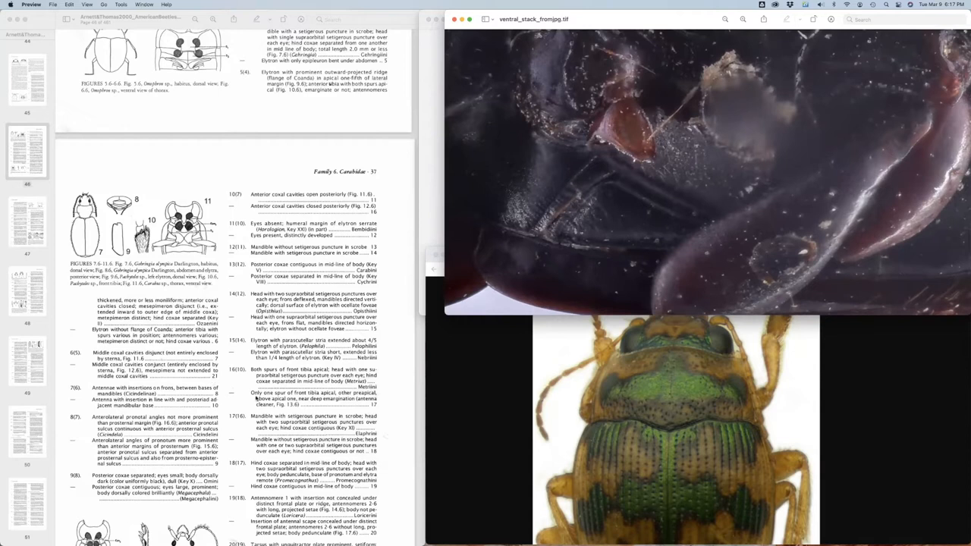
Step: Scroll the key PDF down to page 38 of couplets
{"action": "scroll", "scroll_direction": "down", "scroll_amount": 3}
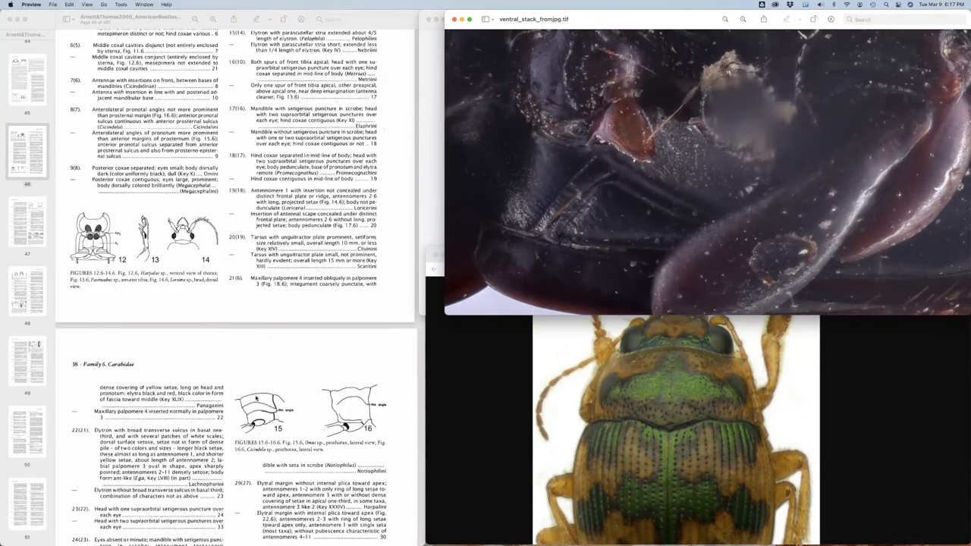
Step: Scroll the key on to couplets 21–27 beside the ventral head image
{"action": "scroll", "scroll_direction": "down", "scroll_amount": 3}
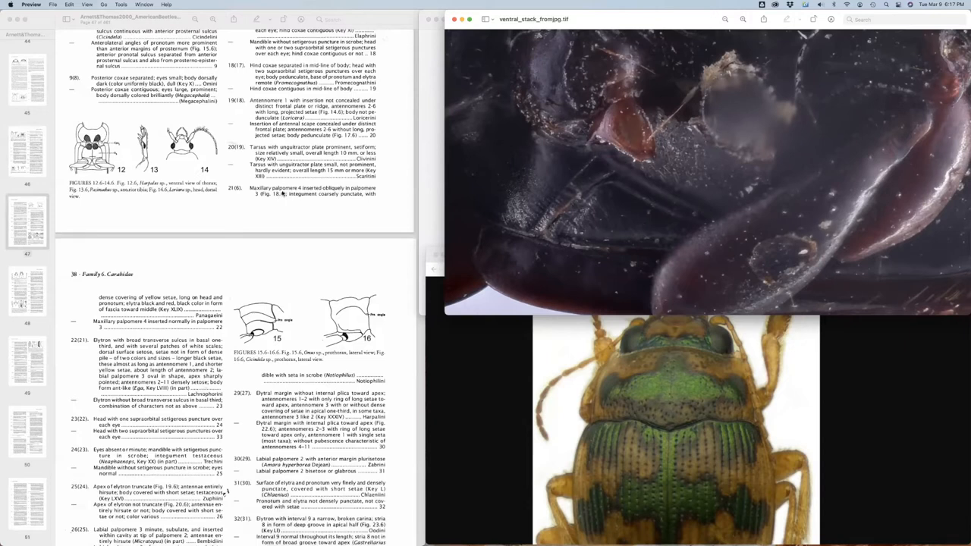
{"action": "mouse_move", "coordinate": [616, 200]}
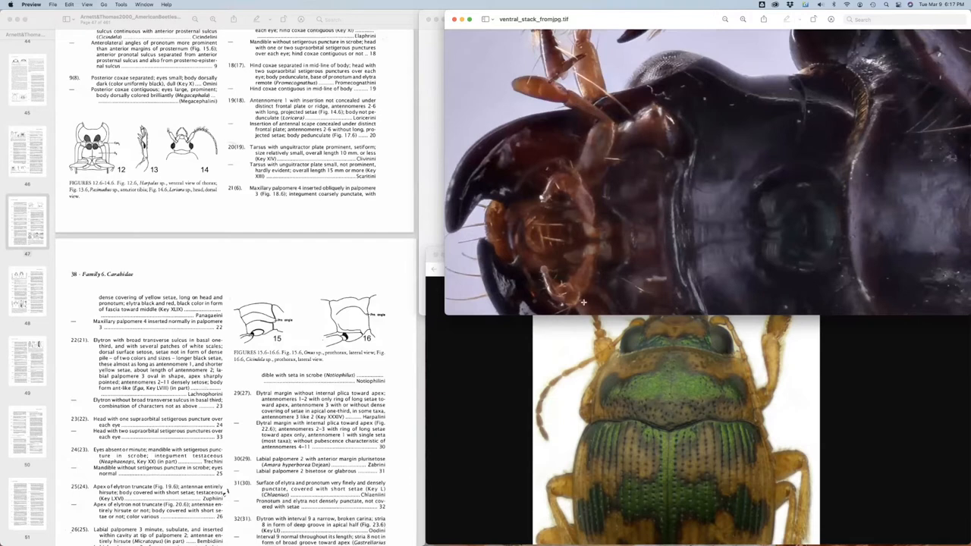
{"action": "mouse_move", "coordinate": [512, 331]}
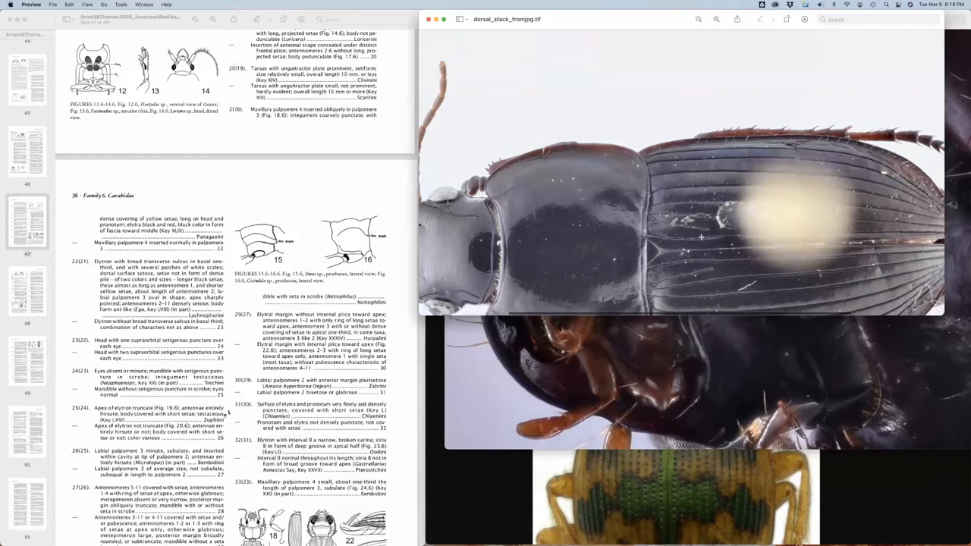
{"action": "mouse_move", "coordinate": [701, 237]}
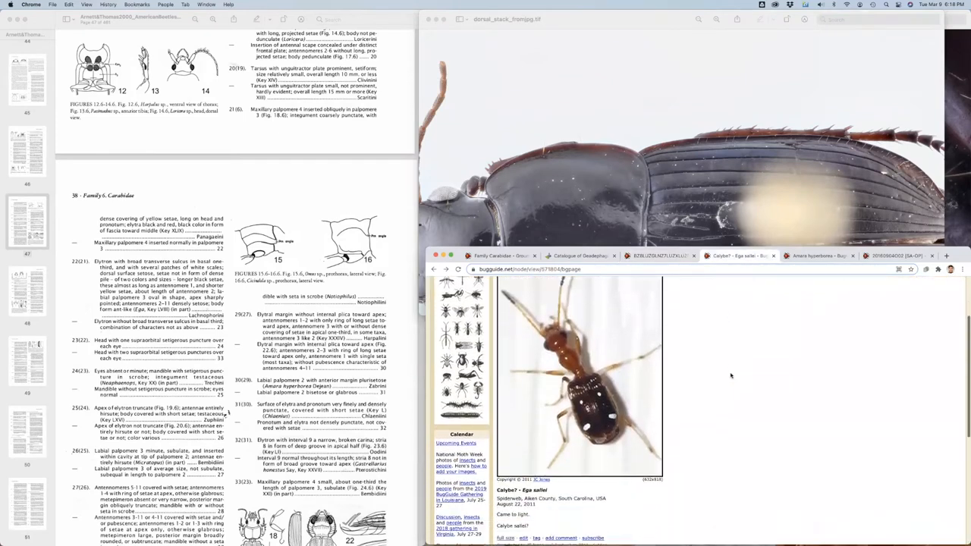
{"action": "mouse_move", "coordinate": [538, 317]}
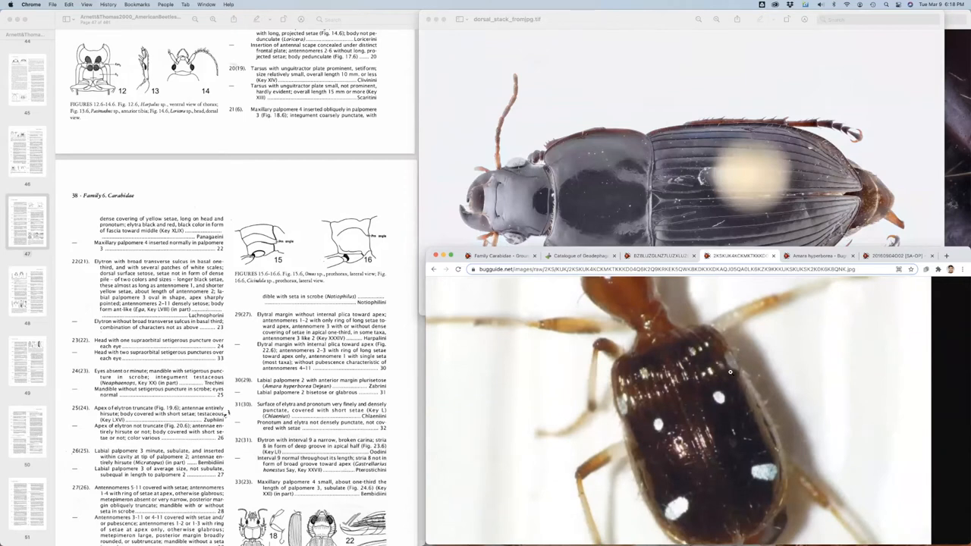
{"action": "mouse_move", "coordinate": [728, 349]}
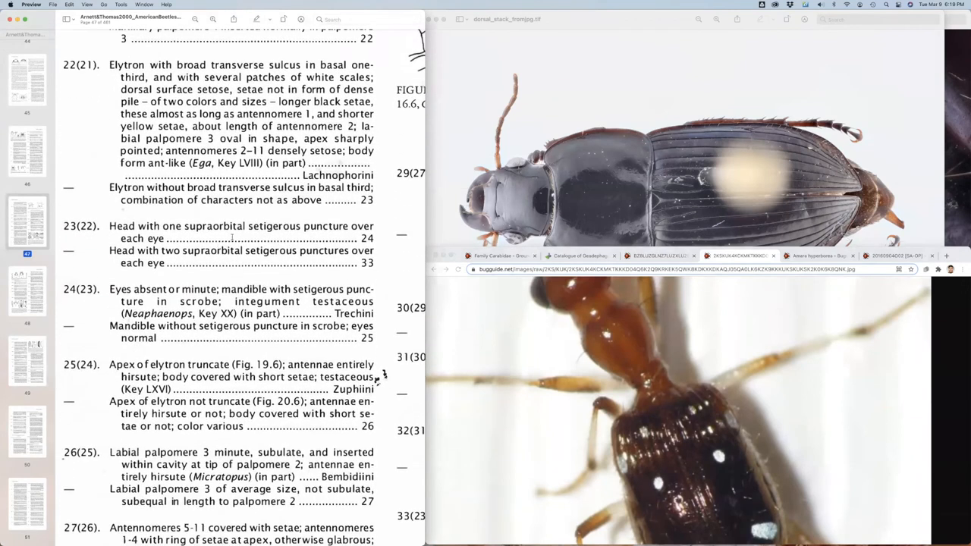
{"action": "mouse_move", "coordinate": [582, 179]}
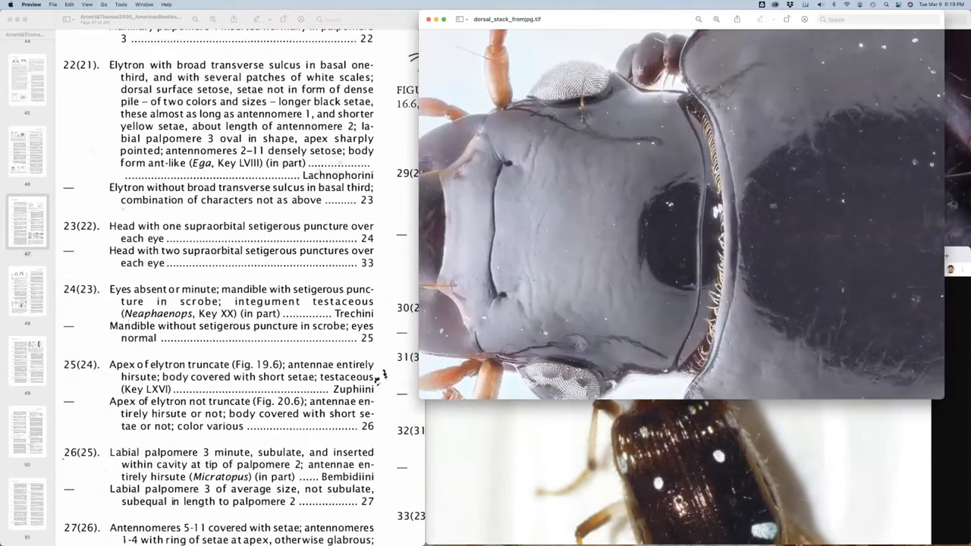
{"action": "mouse_move", "coordinate": [597, 119]}
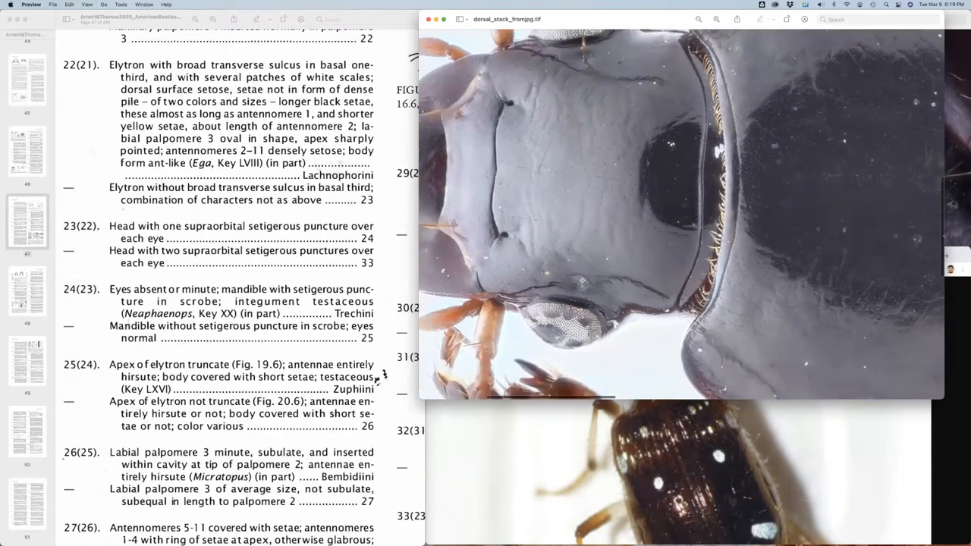
{"action": "mouse_move", "coordinate": [574, 285]}
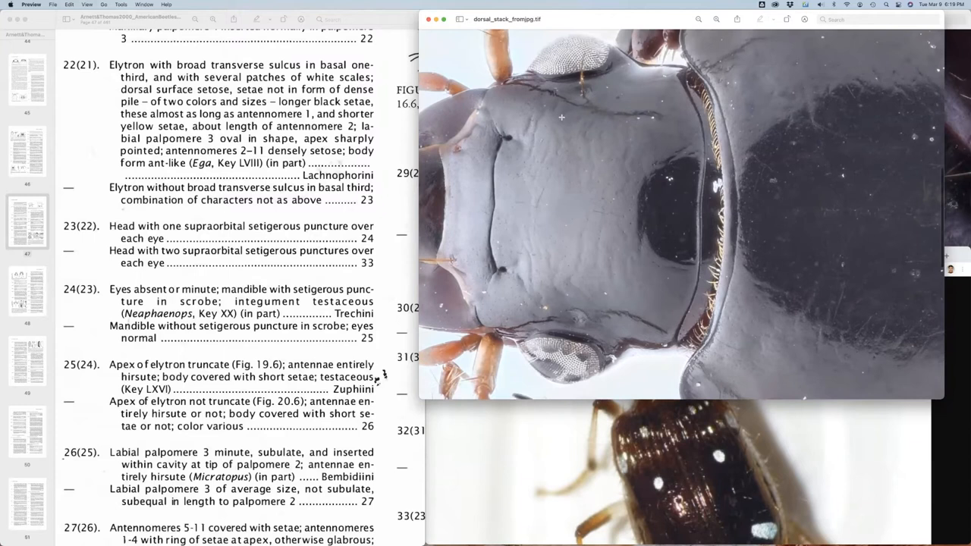
{"action": "mouse_move", "coordinate": [561, 267]}
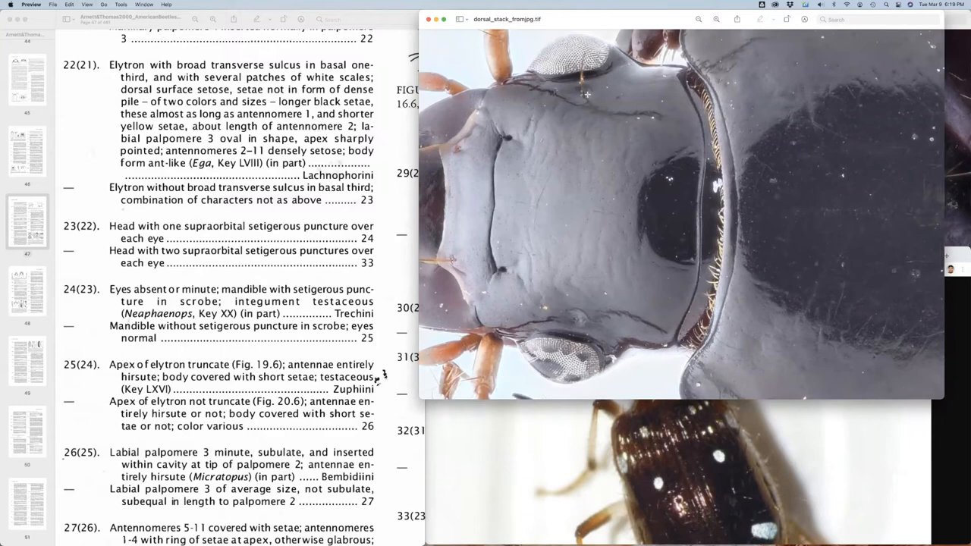
{"action": "mouse_move", "coordinate": [543, 310]}
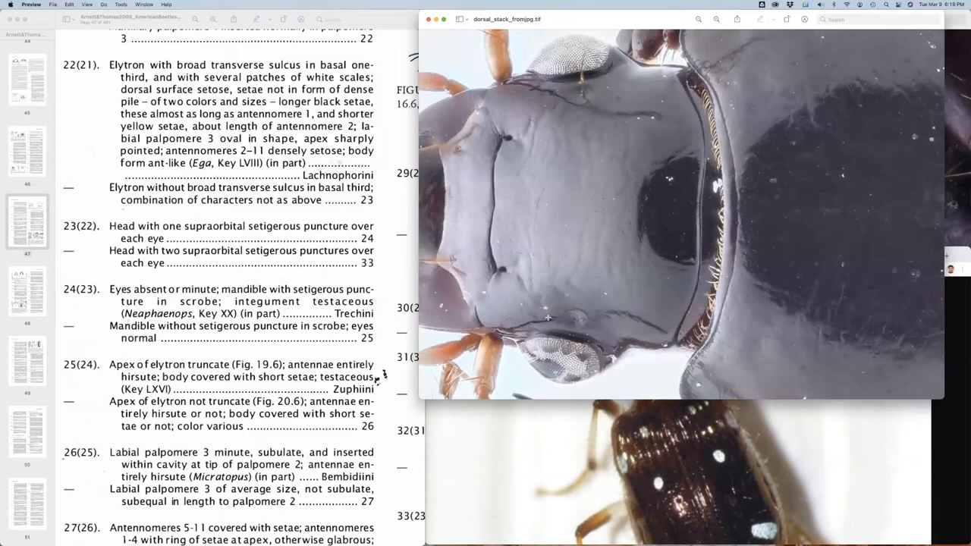
{"action": "mouse_move", "coordinate": [570, 326]}
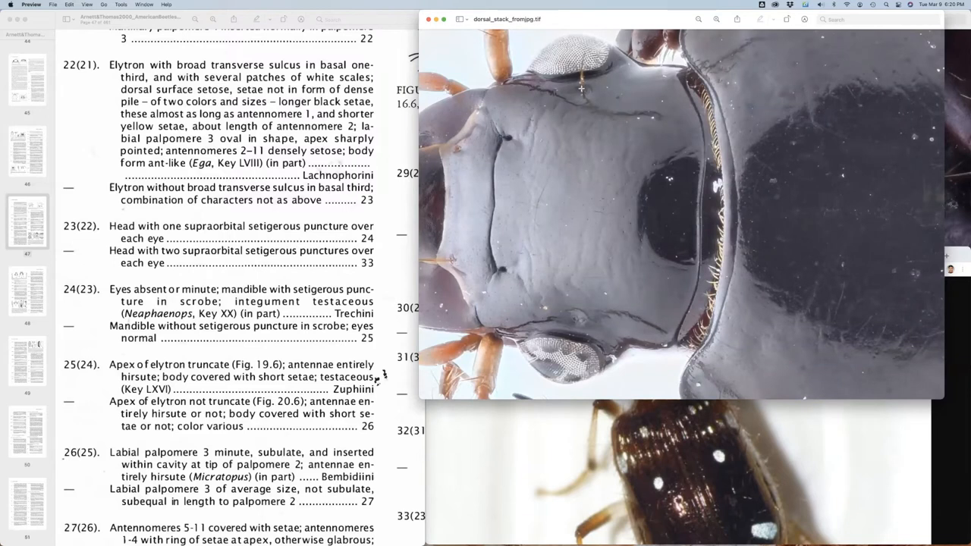
{"action": "mouse_move", "coordinate": [531, 319]}
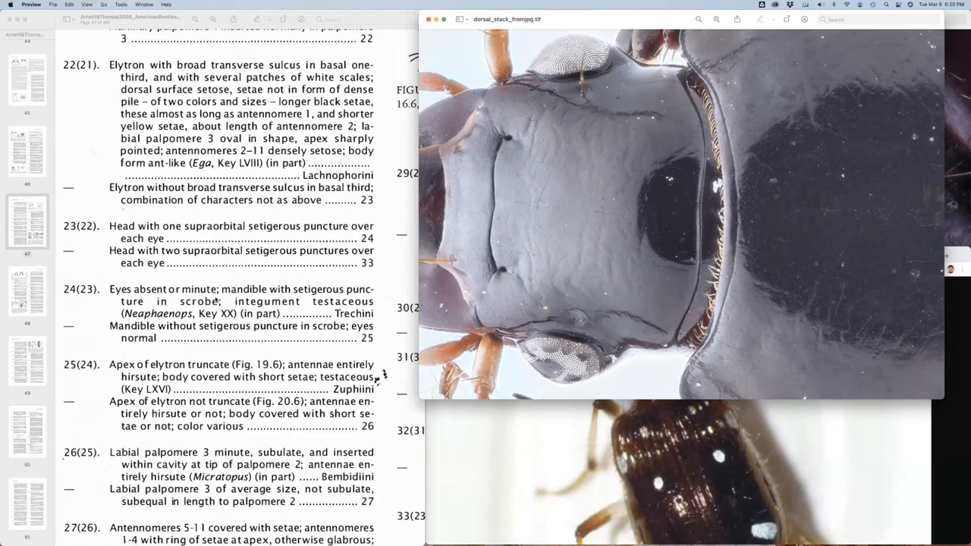
Step: Scroll the dorsal image from the head and pronotum down to the elytra
{"action": "scroll", "scroll_direction": "down", "scroll_amount": 3}
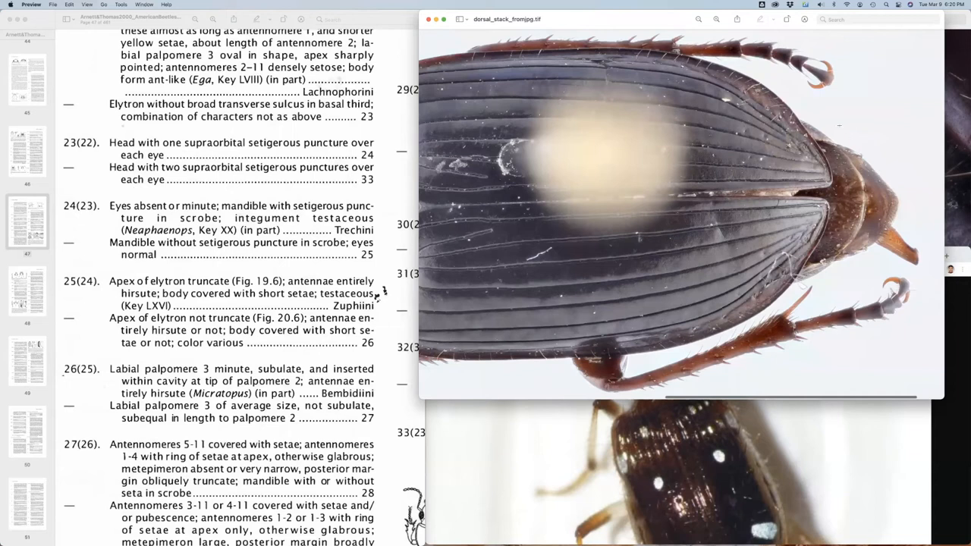
{"action": "mouse_move", "coordinate": [643, 206]}
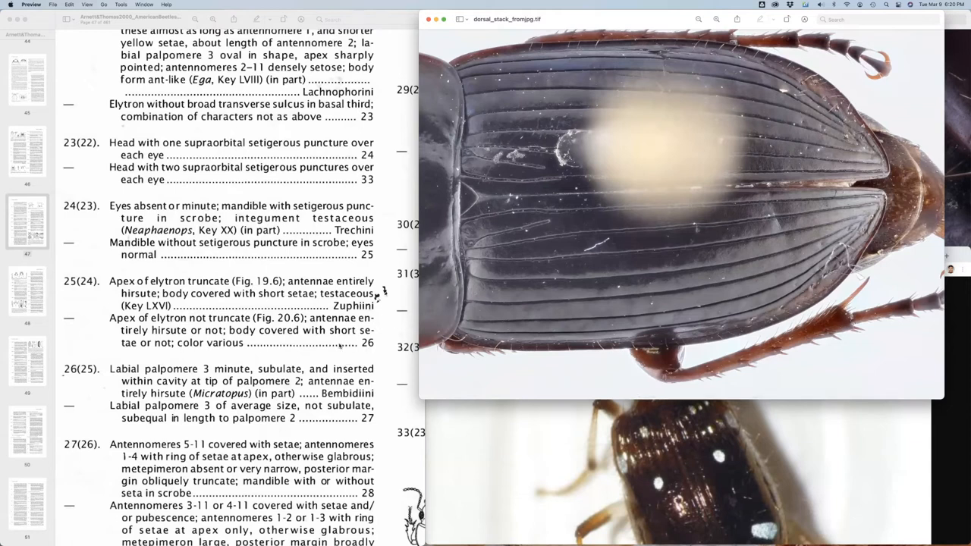
Step: Scroll the key on to couplets 23–28 beside the beetle image
{"action": "scroll", "scroll_direction": "down", "scroll_amount": 3}
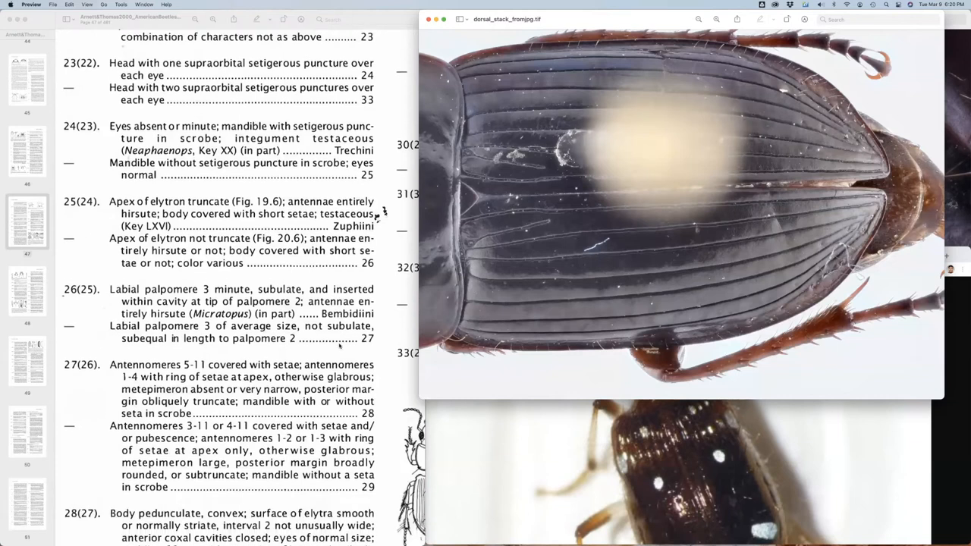
{"action": "scroll", "scroll_direction": "down", "scroll_amount": 3}
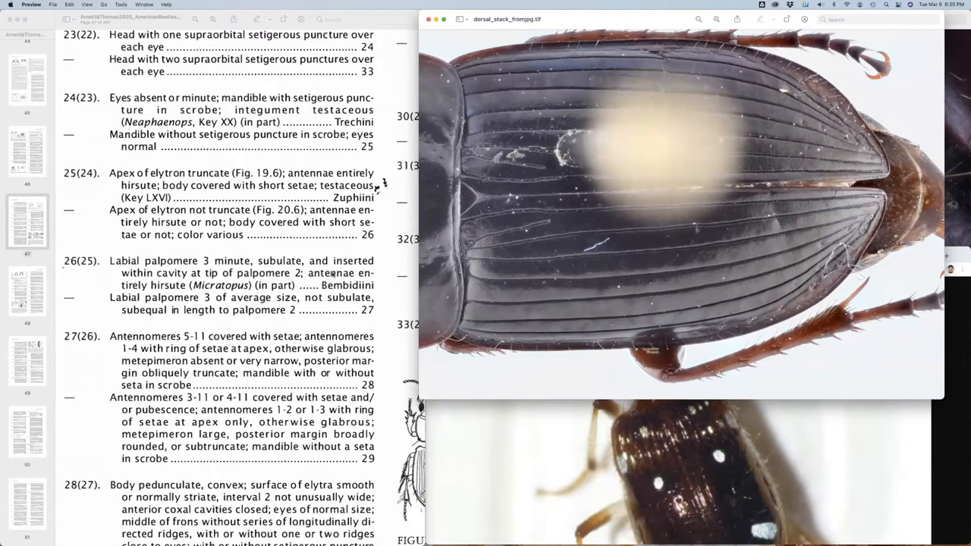
{"action": "mouse_move", "coordinate": [946, 198]}
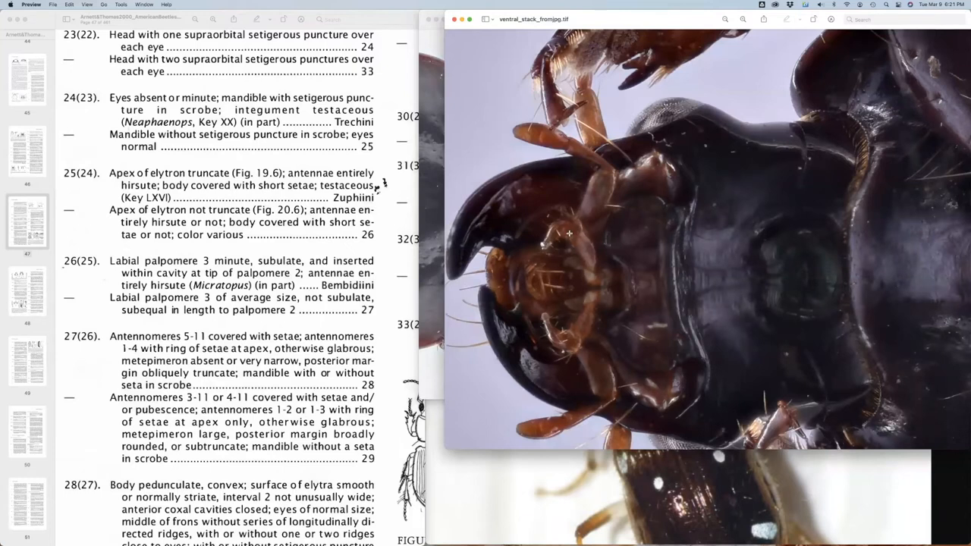
{"action": "mouse_move", "coordinate": [567, 233]}
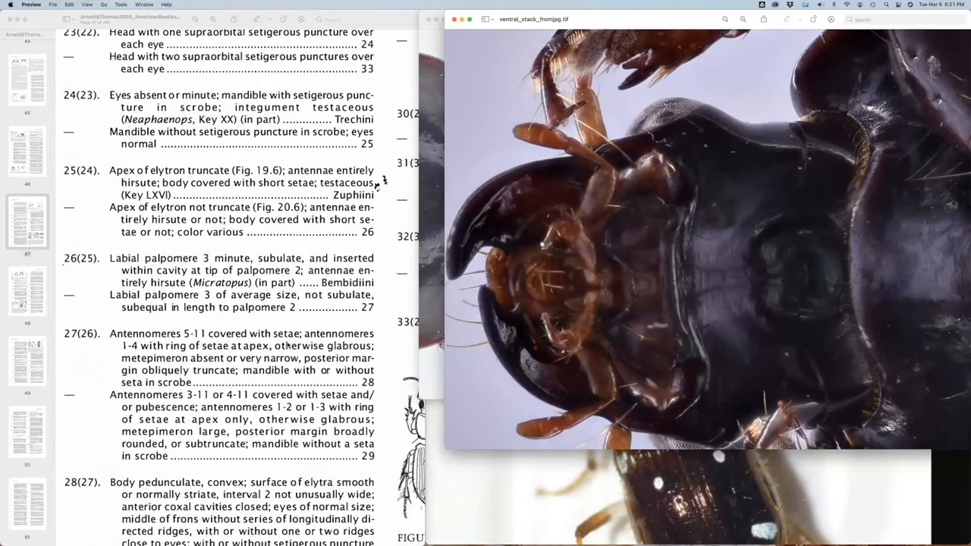
Step: Scroll the key slightly to couplets 25–28 beside the mouthparts image
{"action": "scroll", "scroll_direction": "down", "scroll_amount": 3}
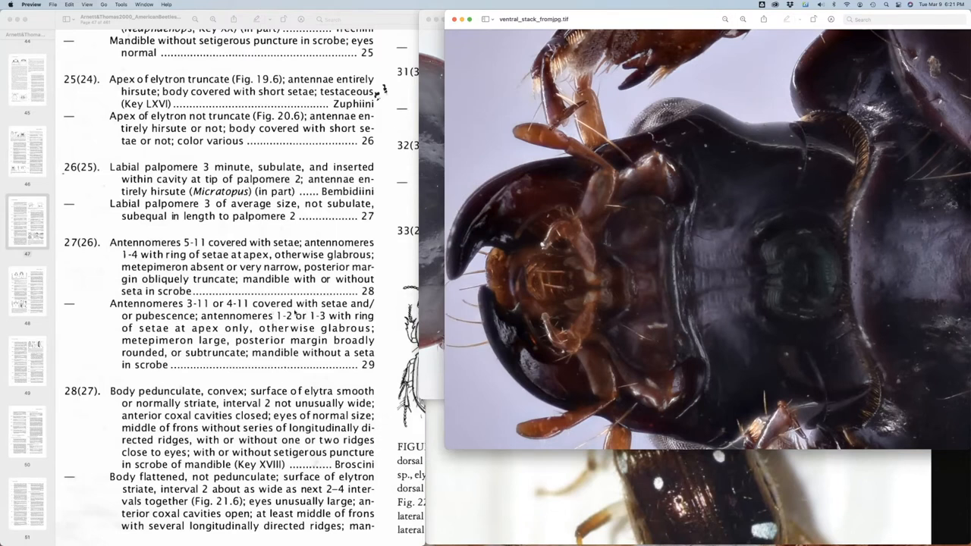
{"action": "mouse_move", "coordinate": [331, 329]}
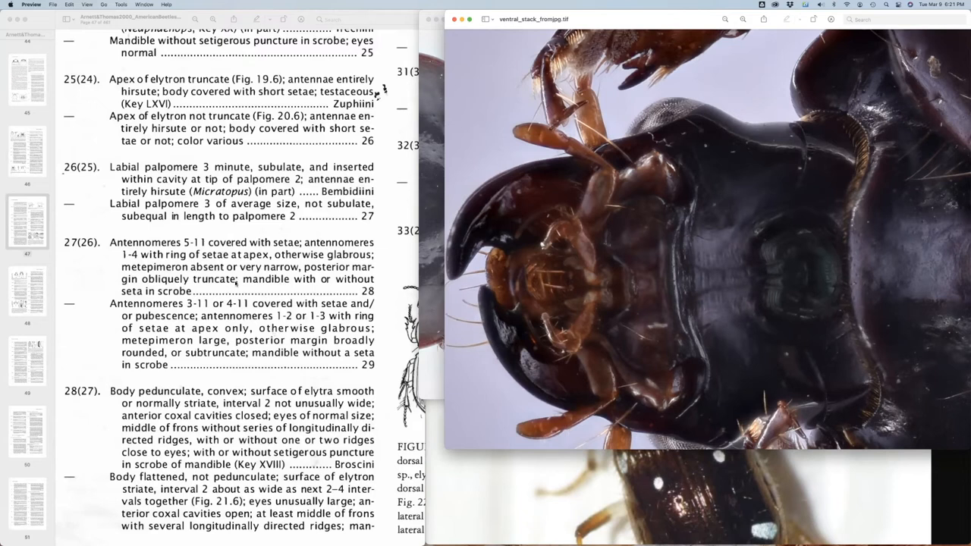
{"action": "mouse_move", "coordinate": [261, 331]}
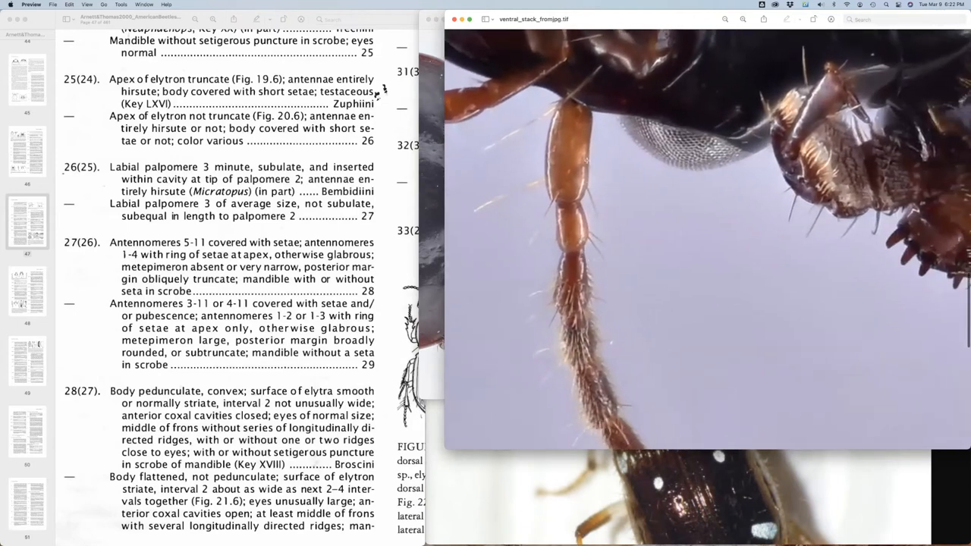
{"action": "mouse_move", "coordinate": [601, 285]}
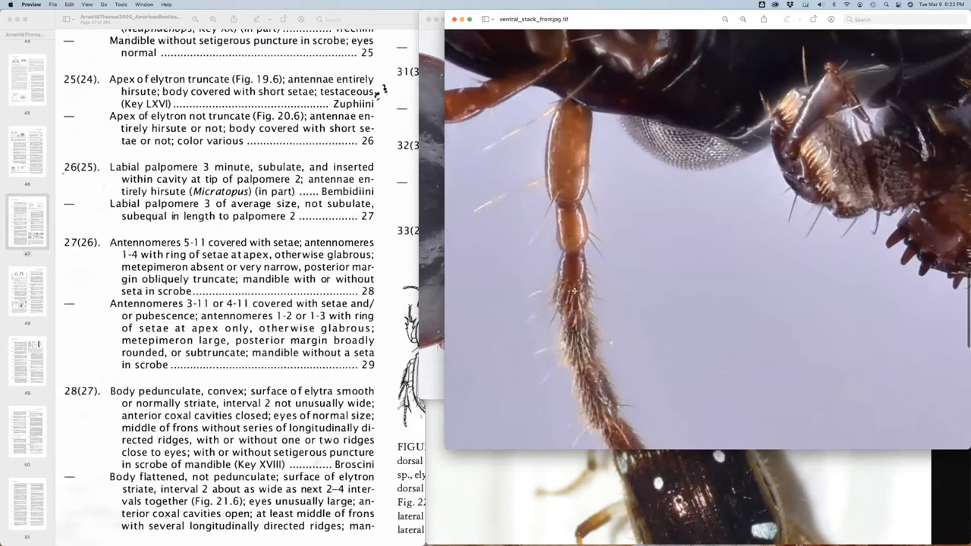
{"action": "mouse_move", "coordinate": [601, 386]}
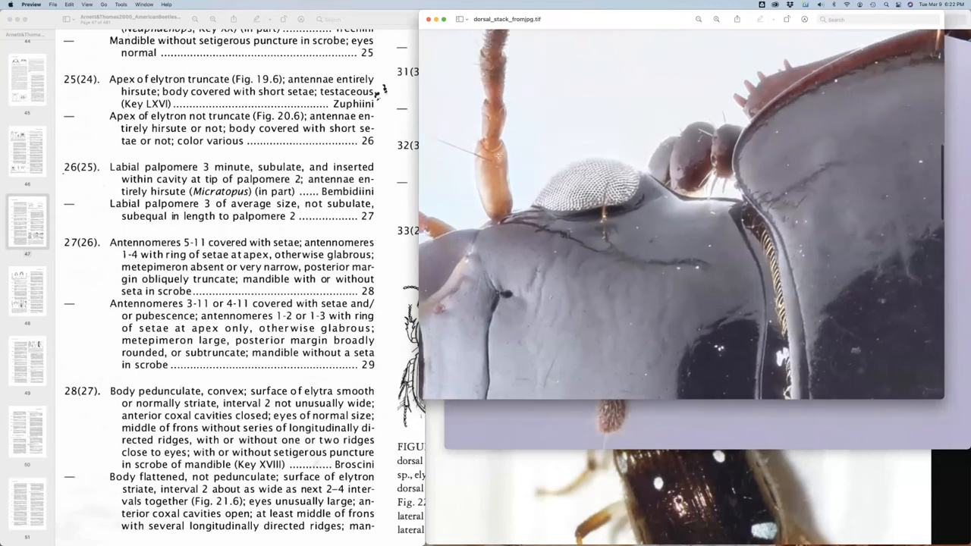
{"action": "mouse_move", "coordinate": [497, 110]}
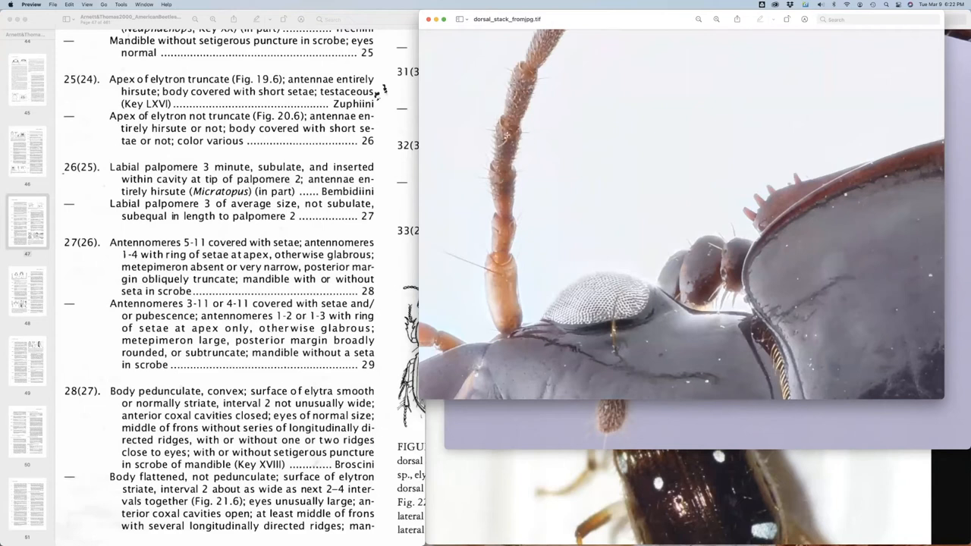
{"action": "mouse_move", "coordinate": [501, 280]}
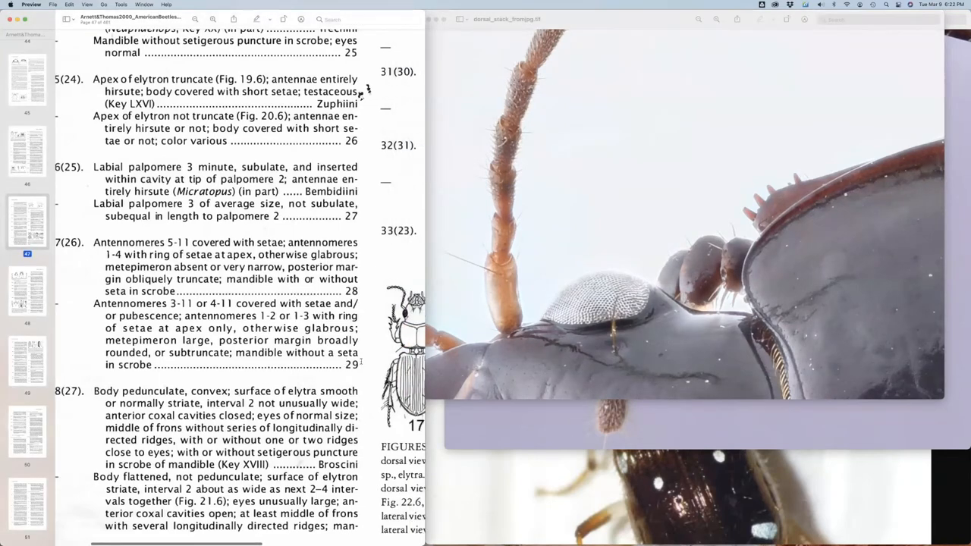
Step: Scroll the key PDF down to couplets 29–33
{"action": "scroll", "scroll_direction": "down", "scroll_amount": 3}
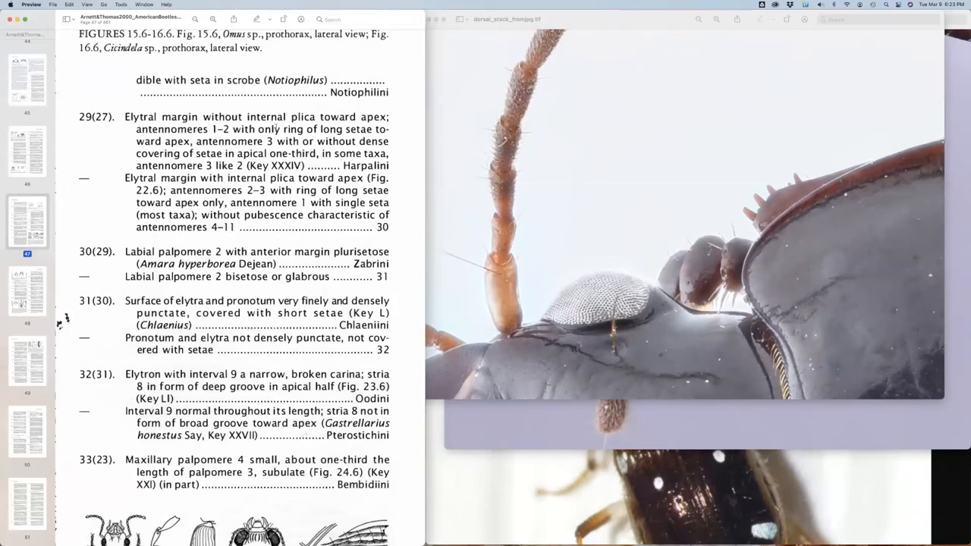
{"action": "mouse_move", "coordinate": [692, 196]}
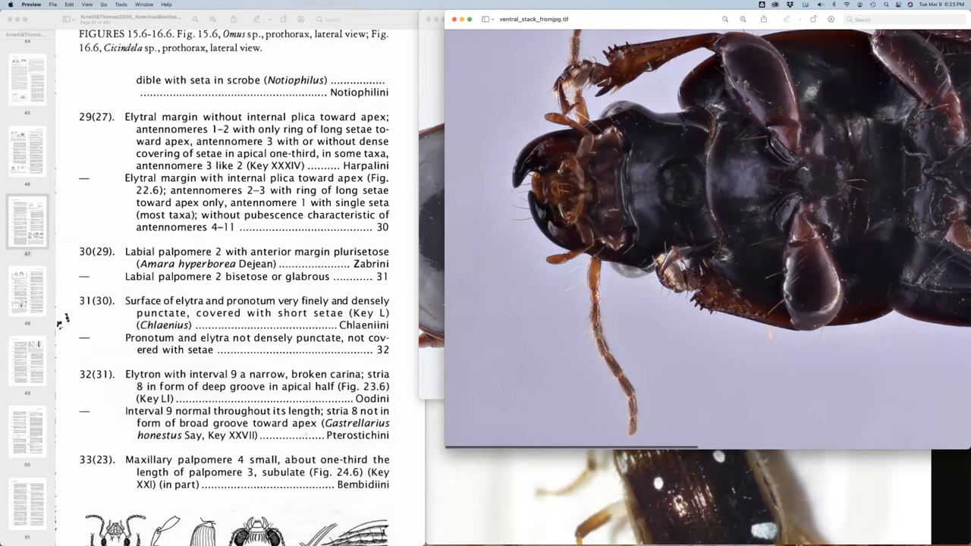
{"action": "mouse_move", "coordinate": [270, 156]}
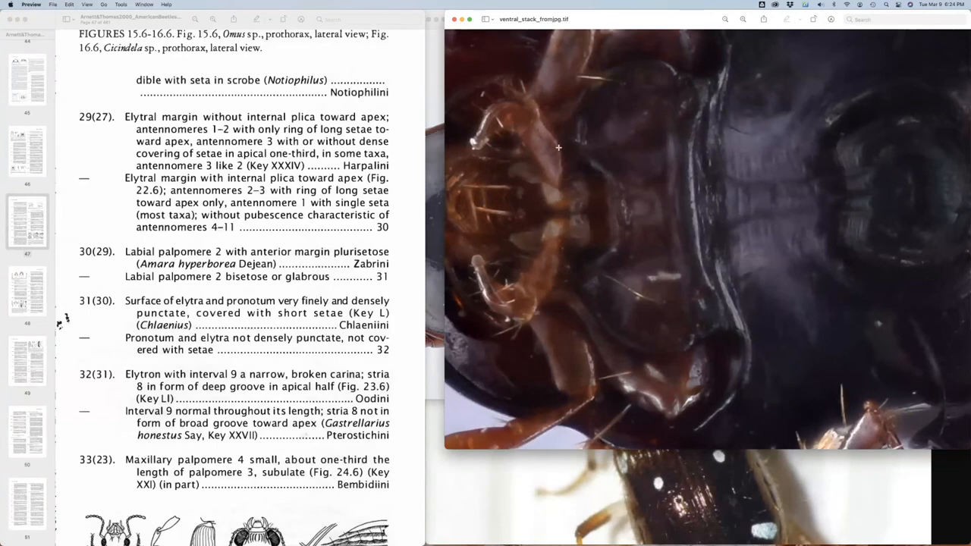
{"action": "mouse_move", "coordinate": [558, 155]}
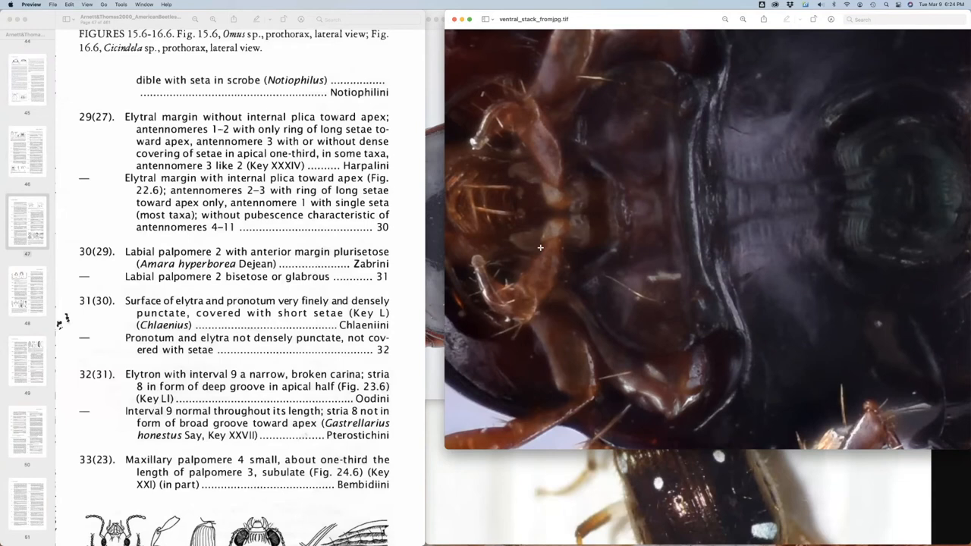
{"action": "mouse_move", "coordinate": [209, 273]}
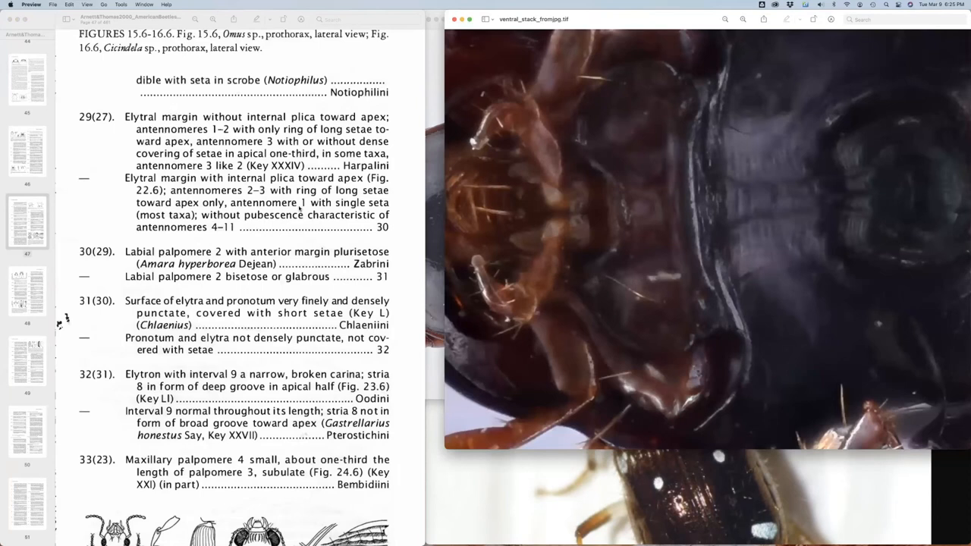
{"action": "mouse_move", "coordinate": [379, 165]}
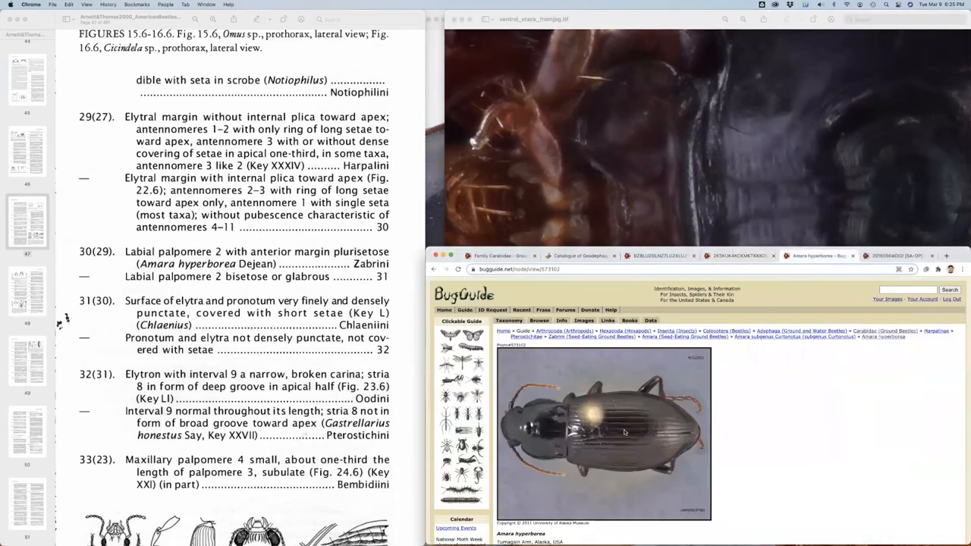
{"action": "mouse_move", "coordinate": [694, 137]}
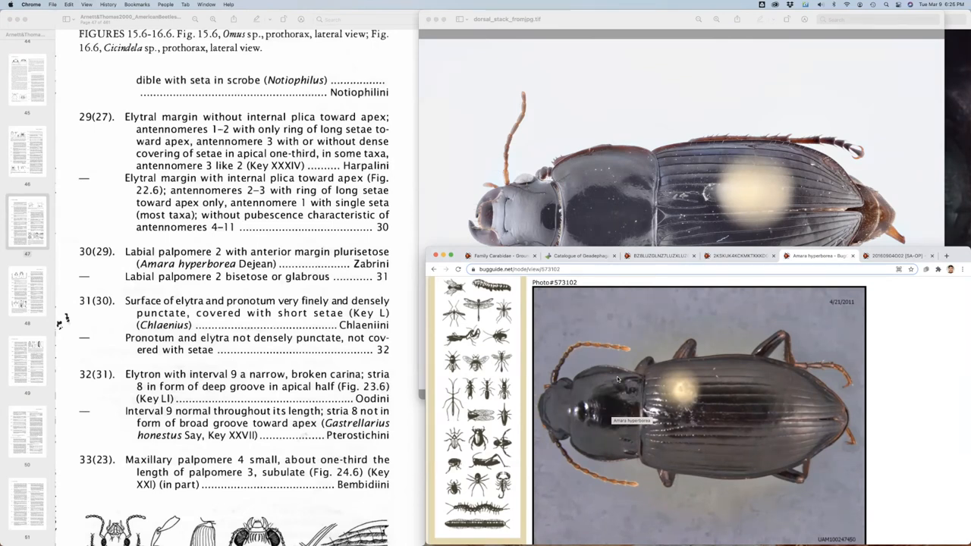
{"action": "mouse_move", "coordinate": [640, 200]}
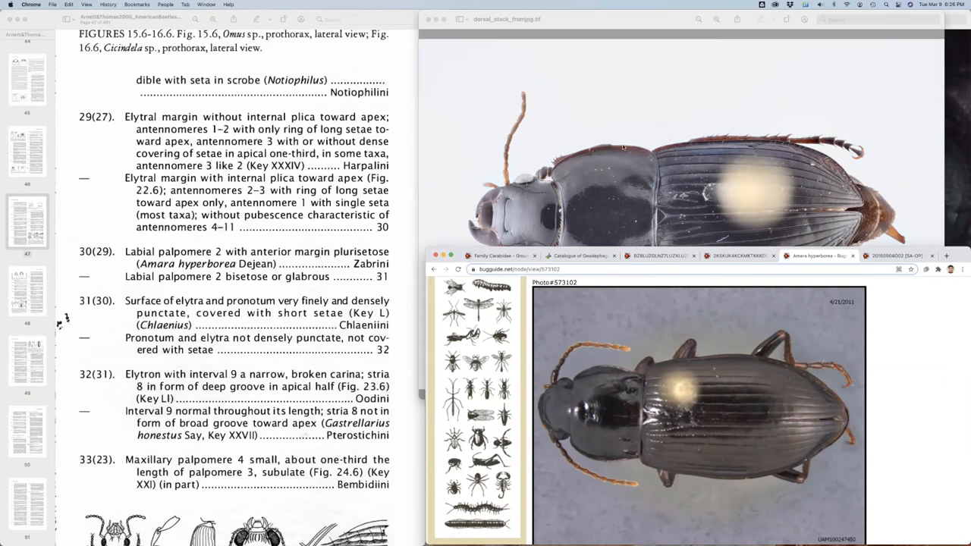
{"action": "mouse_move", "coordinate": [616, 133]}
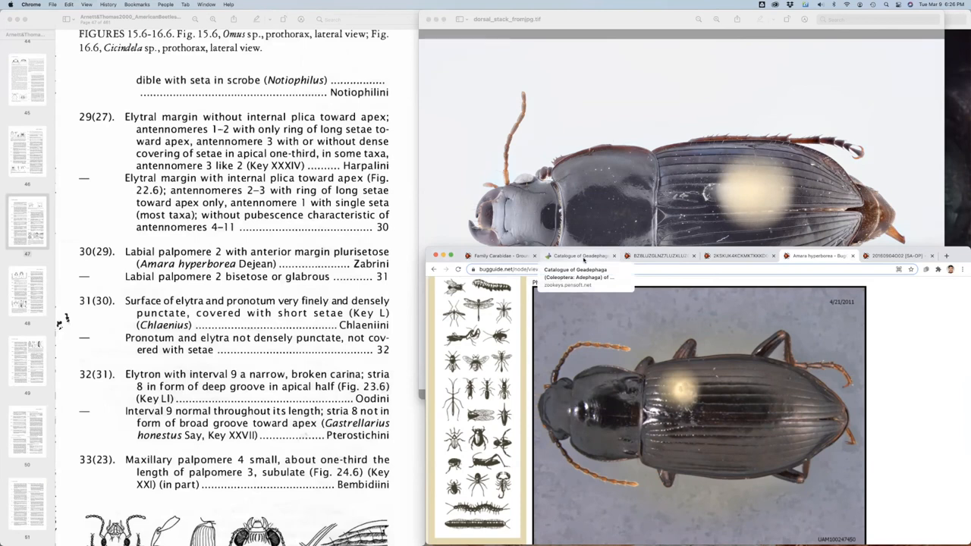
{"action": "left_click", "coordinate": [580, 255]}
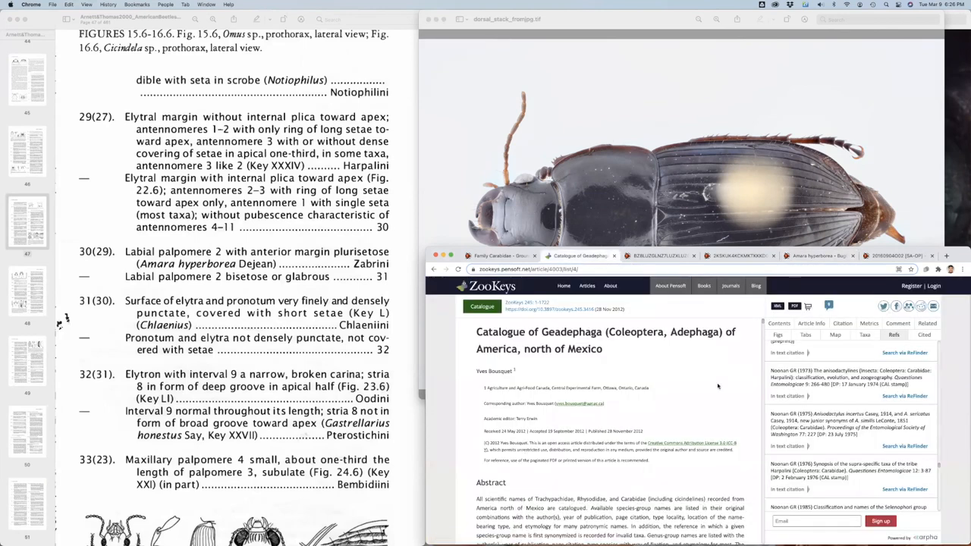
{"action": "mouse_move", "coordinate": [701, 361]}
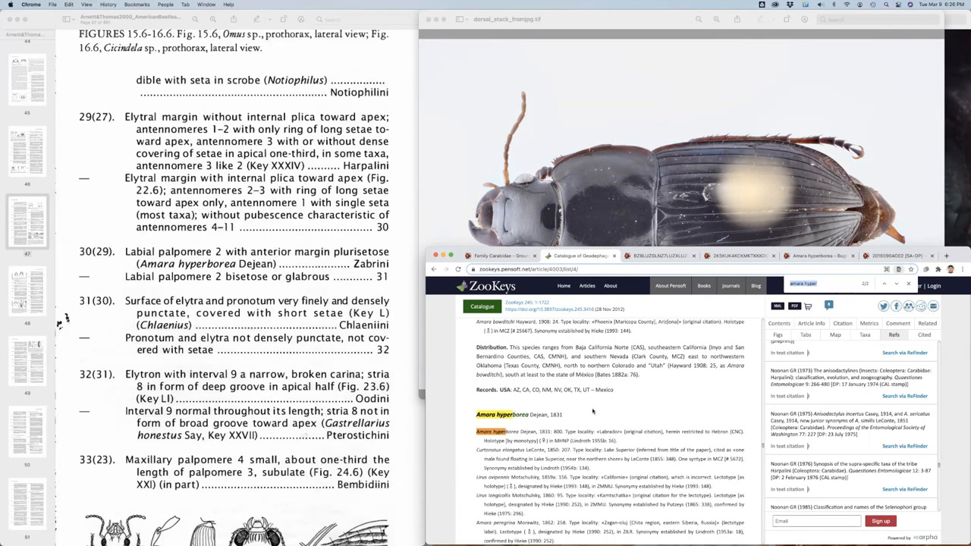
{"action": "scroll", "scroll_direction": "down", "scroll_amount": 3}
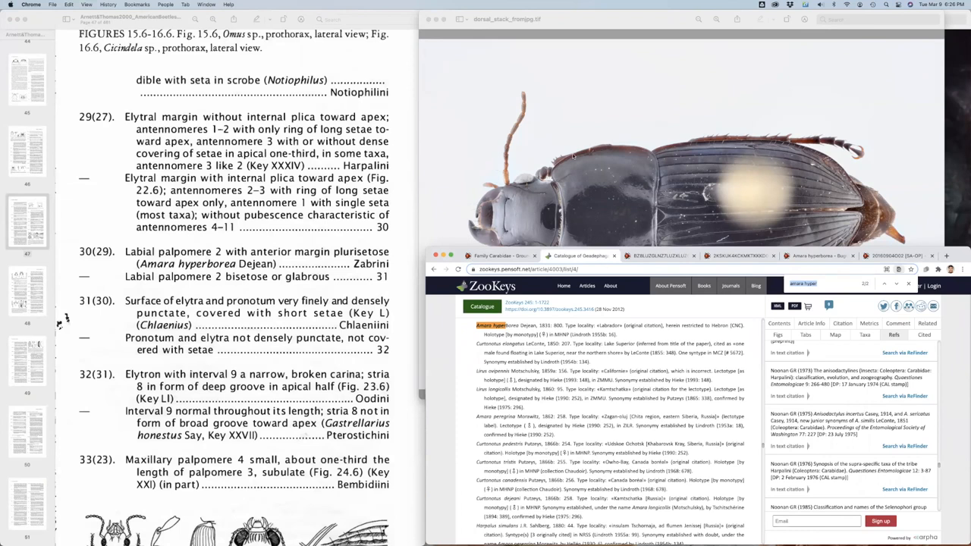
{"action": "scroll", "scroll_direction": "down", "scroll_amount": 3}
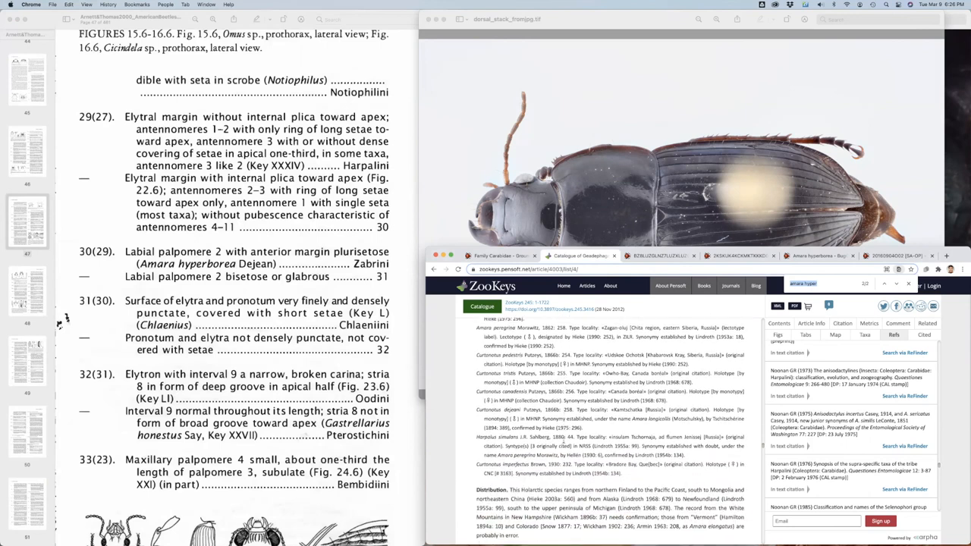
{"action": "scroll", "scroll_direction": "down", "scroll_amount": 3}
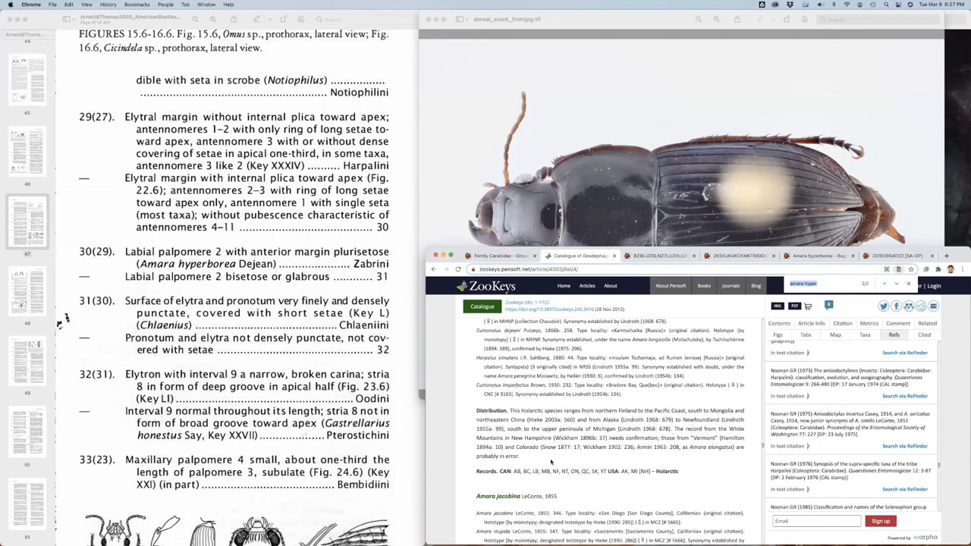
{"action": "mouse_move", "coordinate": [533, 461]}
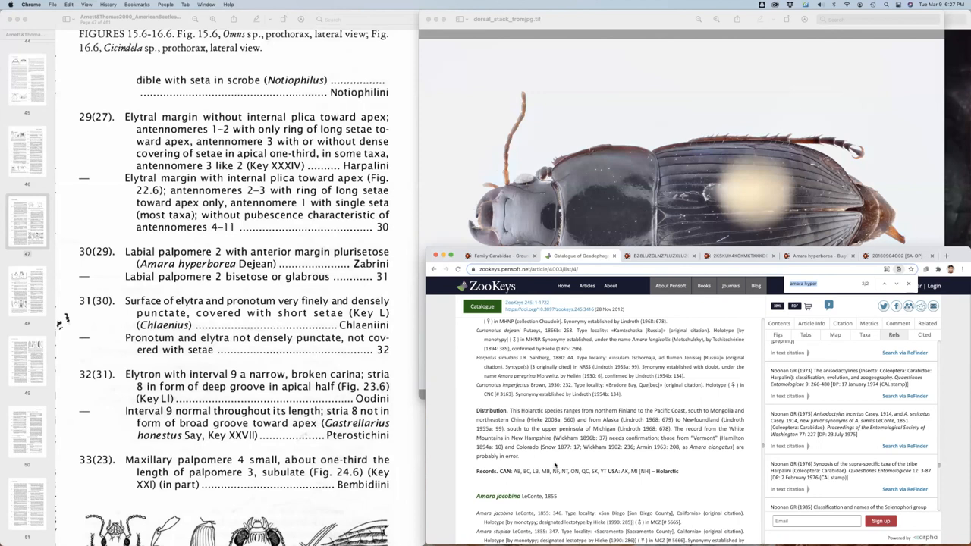